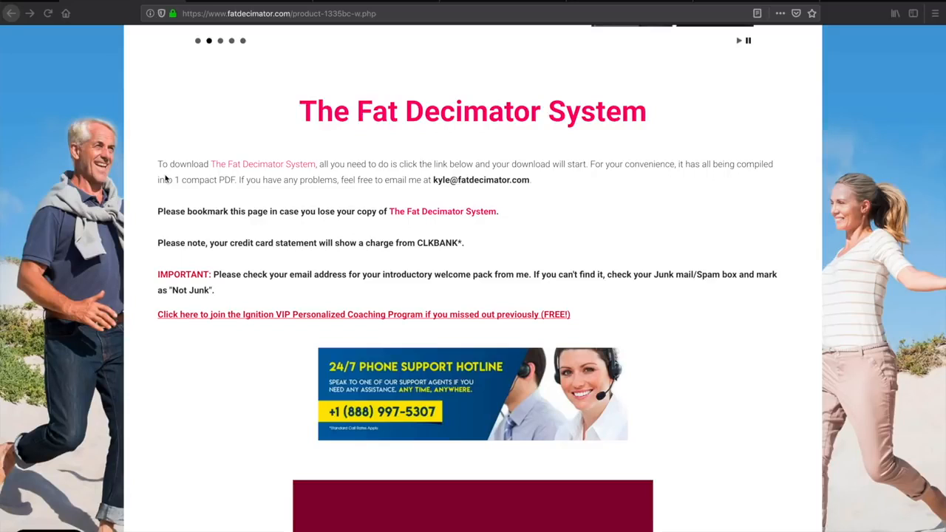
{"action": "mouse_move", "coordinate": [210, 257]}
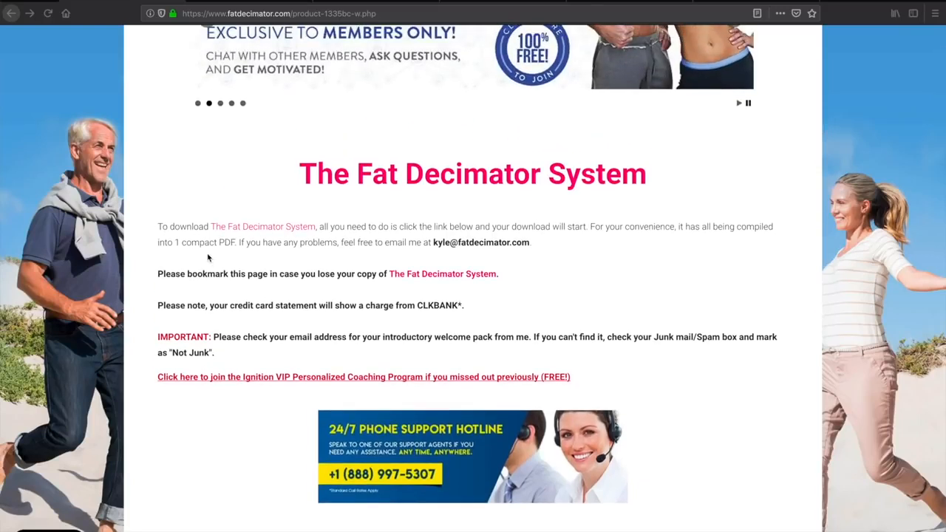
- Scroll the members page past the download link and coconut oil, rub-on and ice cream offers to the Bonuses heading
{"action": "scroll", "scroll_direction": "up", "scroll_amount": 3}
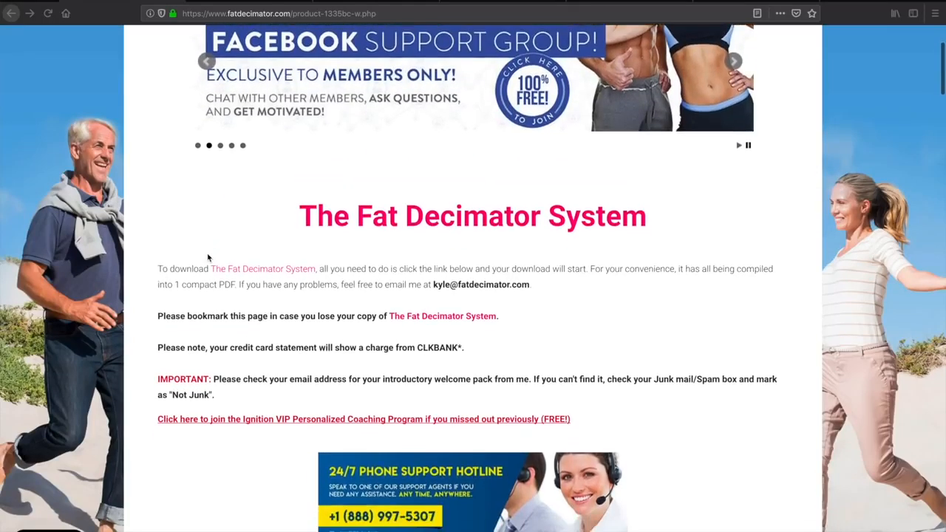
{"action": "scroll", "scroll_direction": "up", "scroll_amount": 3}
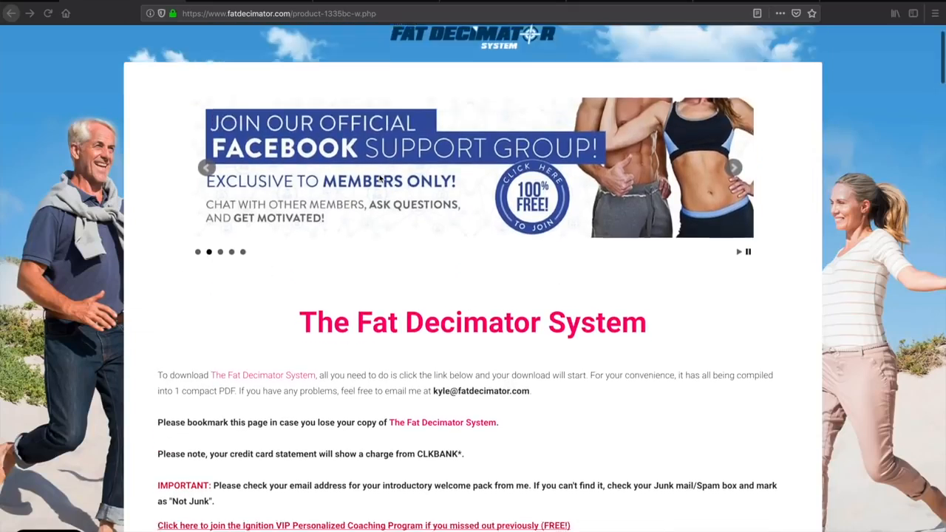
{"action": "scroll", "scroll_direction": "down", "scroll_amount": 3}
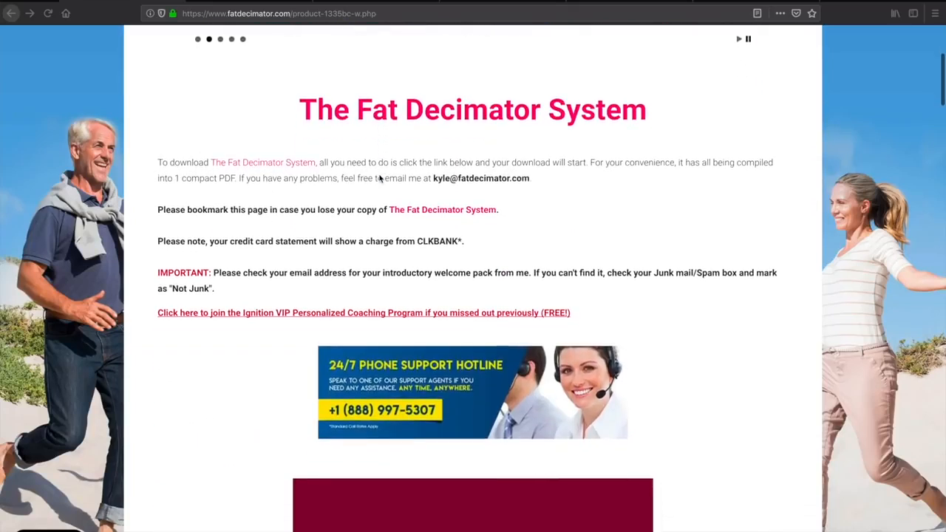
{"action": "scroll", "scroll_direction": "down", "scroll_amount": 3}
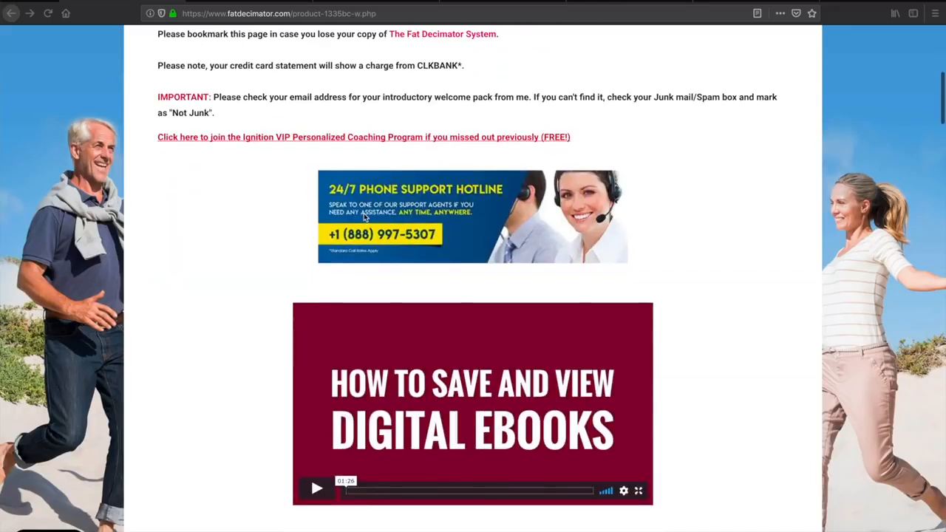
{"action": "scroll", "scroll_direction": "down", "scroll_amount": 3}
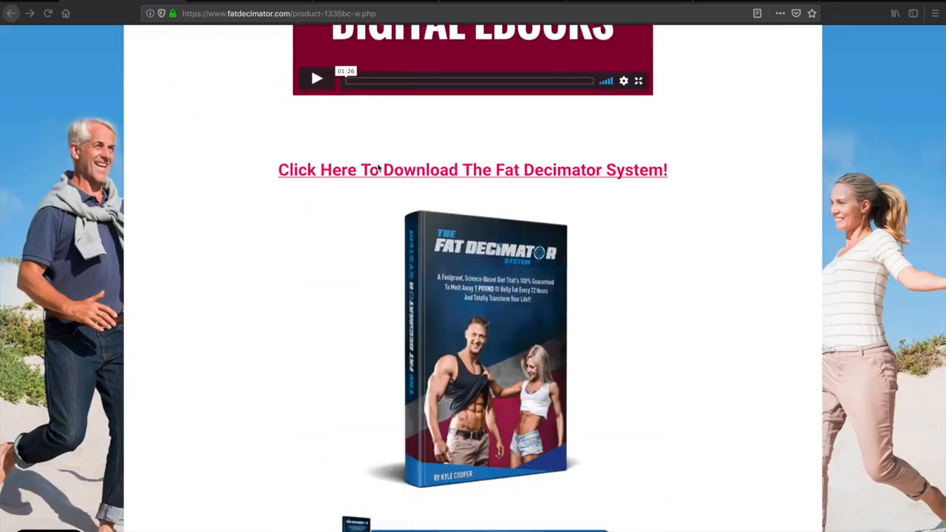
{"action": "scroll", "scroll_direction": "down", "scroll_amount": 3}
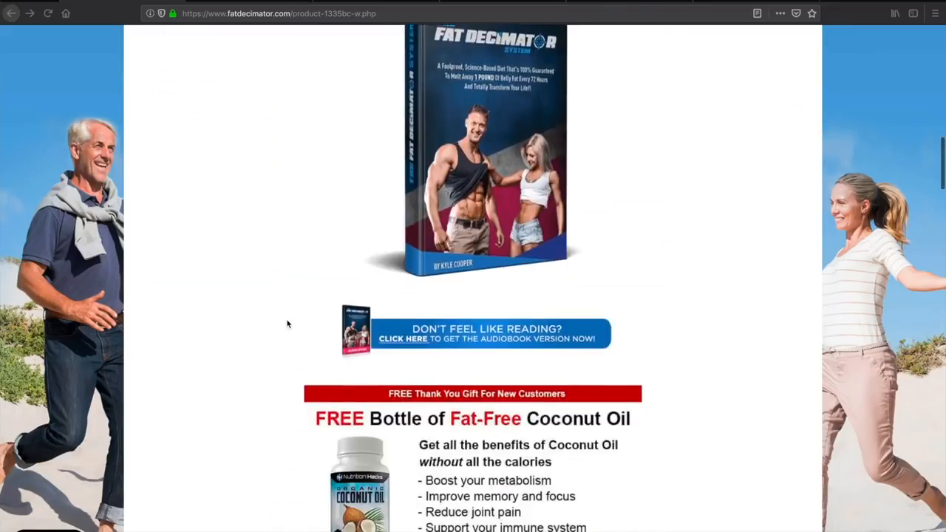
{"action": "scroll", "scroll_direction": "down", "scroll_amount": 3}
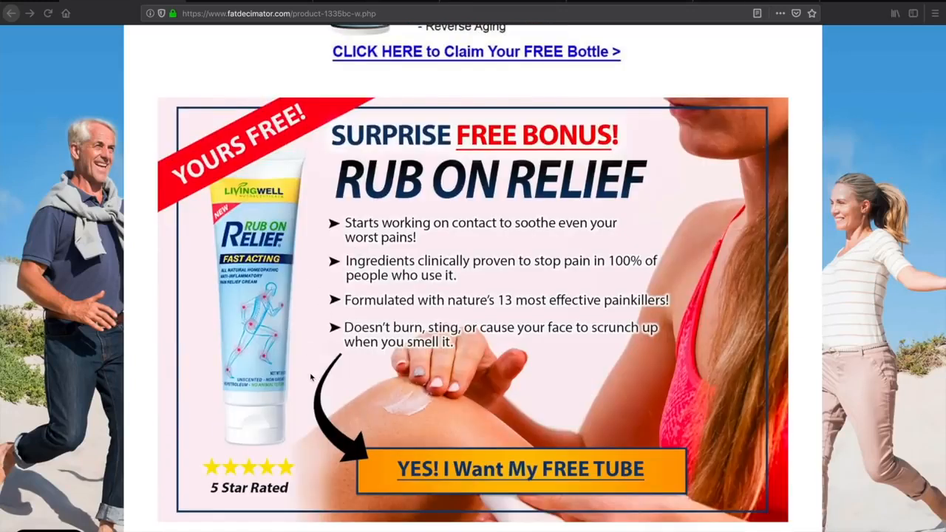
{"action": "scroll", "scroll_direction": "down", "scroll_amount": 3}
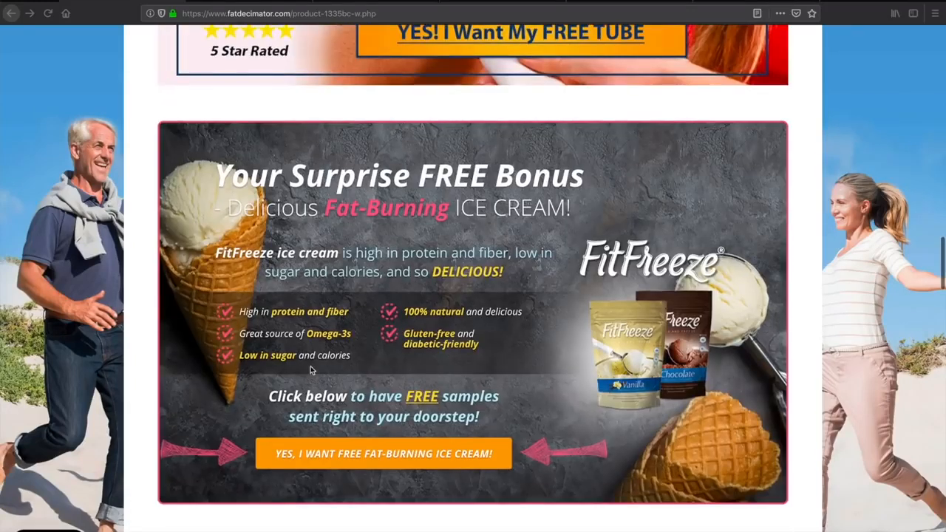
{"action": "scroll", "scroll_direction": "down", "scroll_amount": 3}
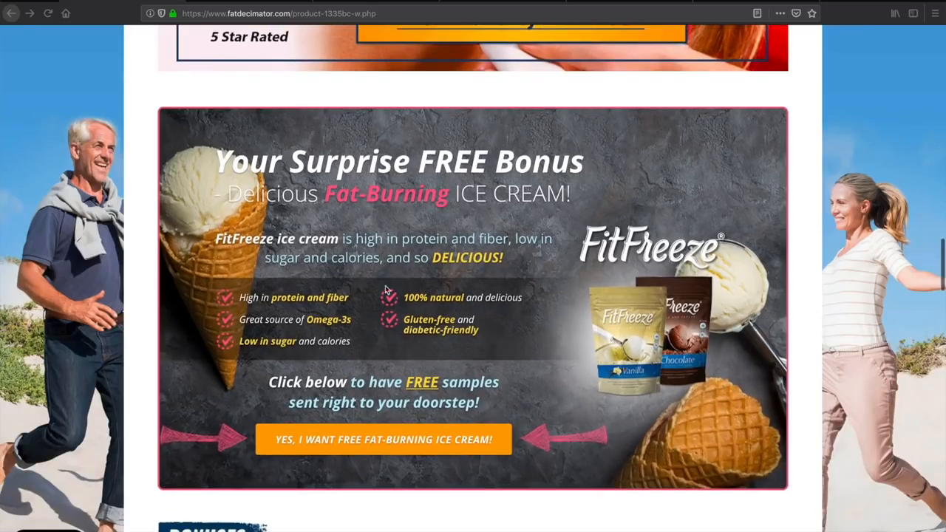
{"action": "scroll", "scroll_direction": "down", "scroll_amount": 3}
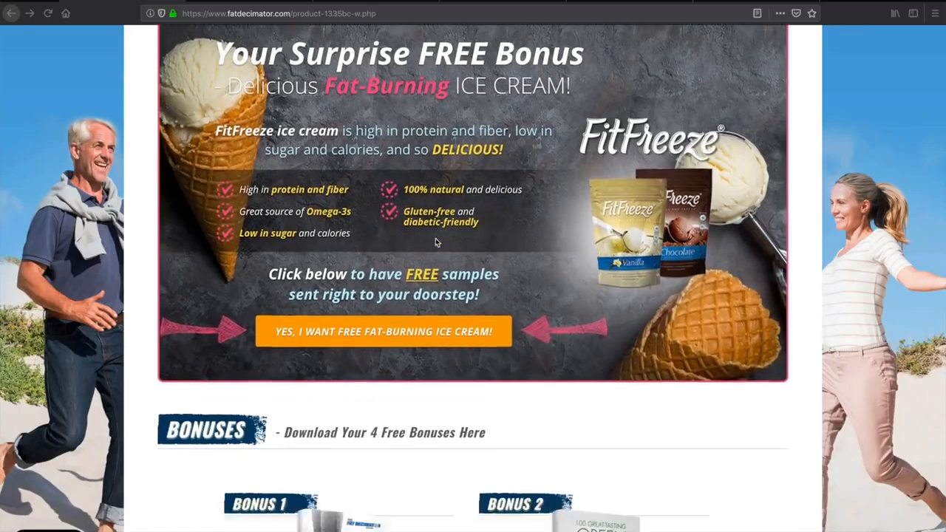
{"action": "scroll", "scroll_direction": "down", "scroll_amount": 3}
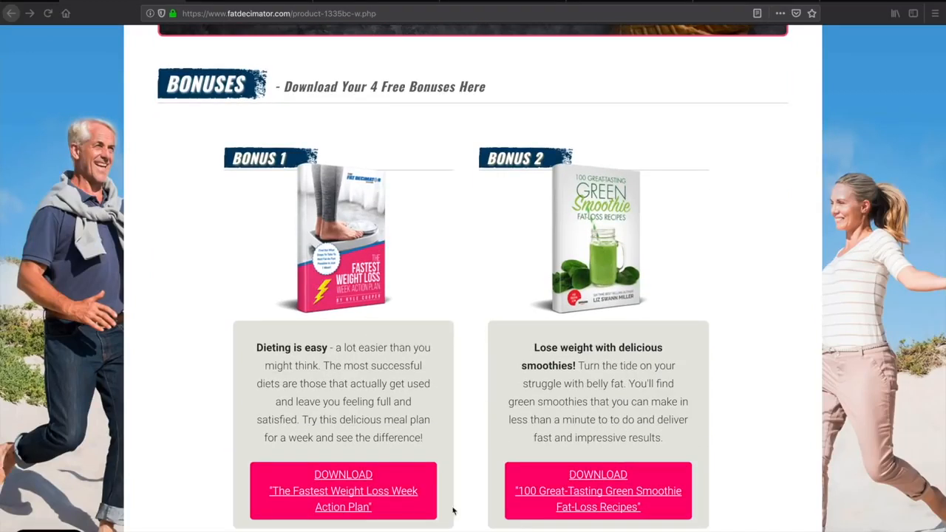
- Scroll through the Bonus 1–4 download cards, then back up to Bonus 1 and Bonus 2
{"action": "scroll", "scroll_direction": "down", "scroll_amount": 3}
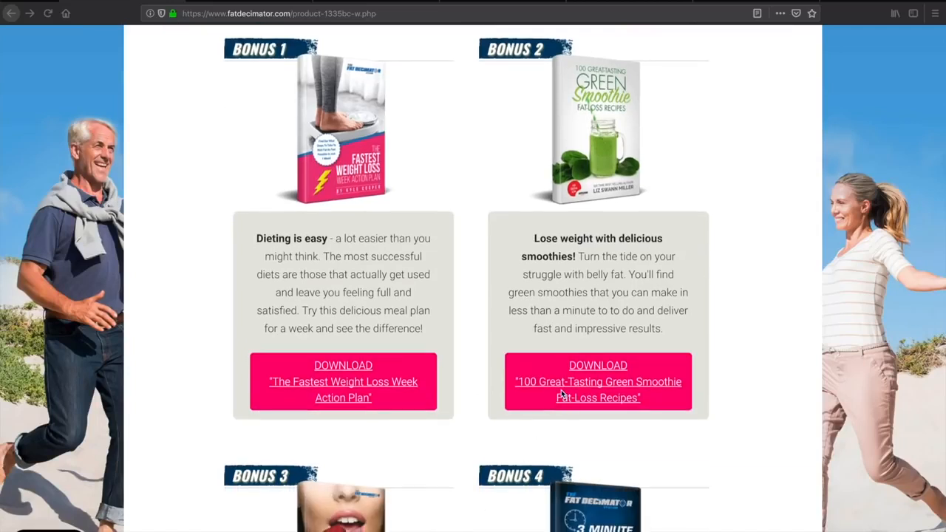
{"action": "scroll", "scroll_direction": "down", "scroll_amount": 3}
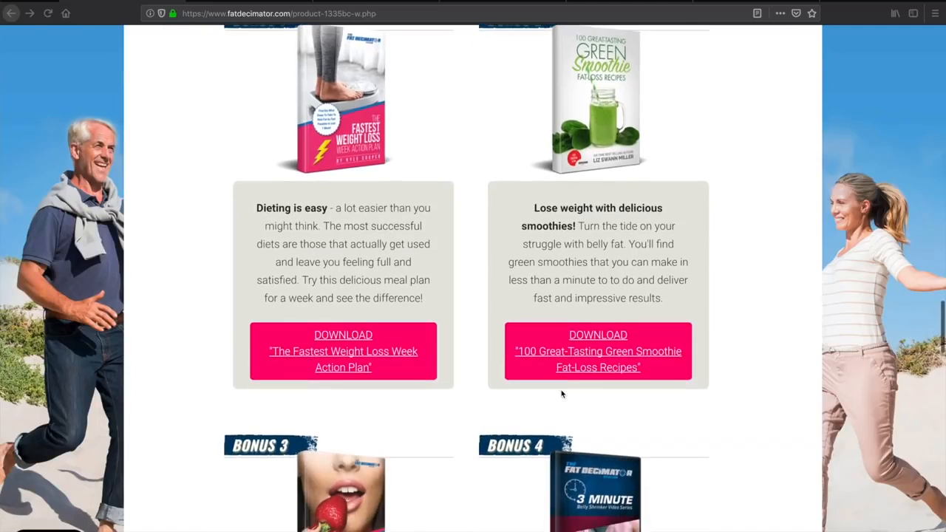
{"action": "scroll", "scroll_direction": "down", "scroll_amount": 3}
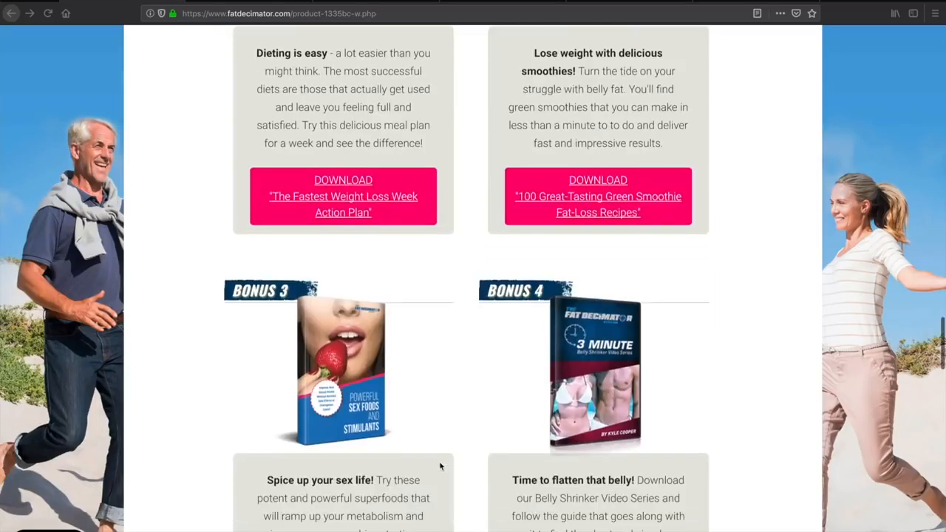
{"action": "scroll", "scroll_direction": "down", "scroll_amount": 3}
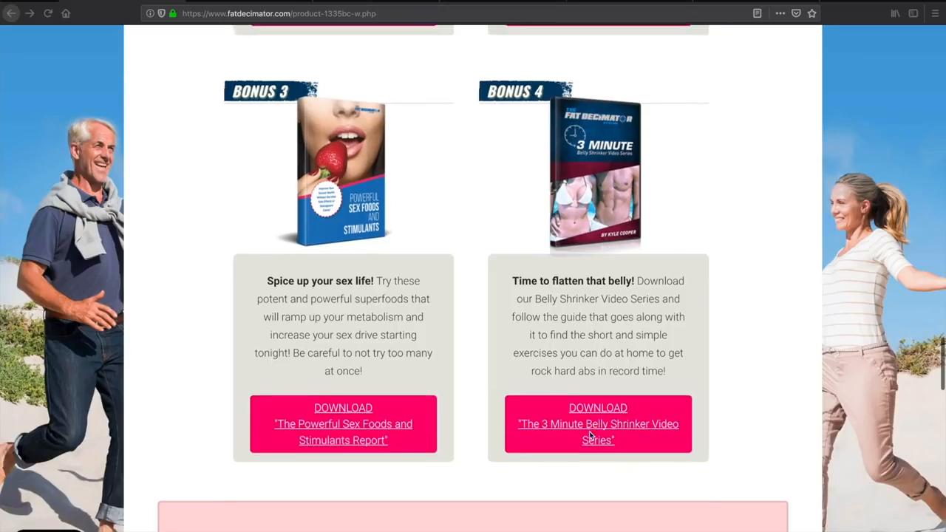
{"action": "scroll", "scroll_direction": "up", "scroll_amount": 3}
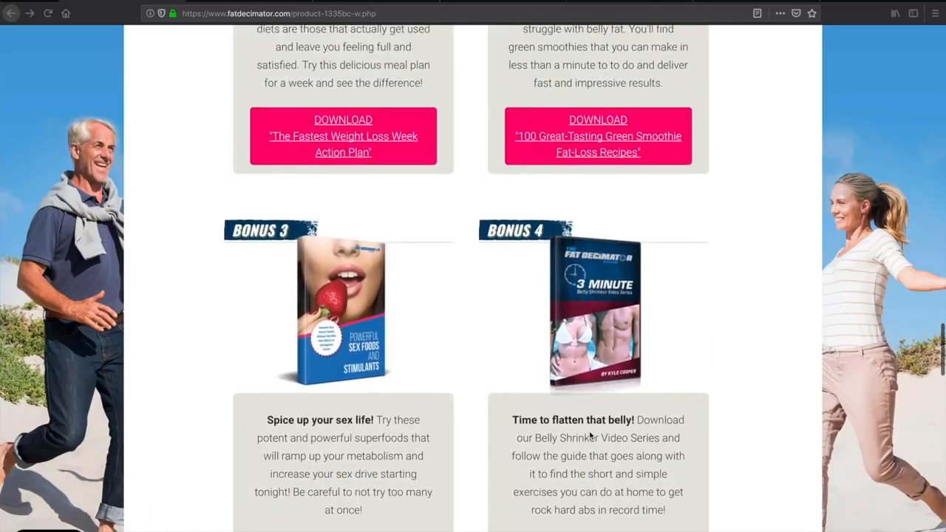
{"action": "scroll", "scroll_direction": "up", "scroll_amount": 3}
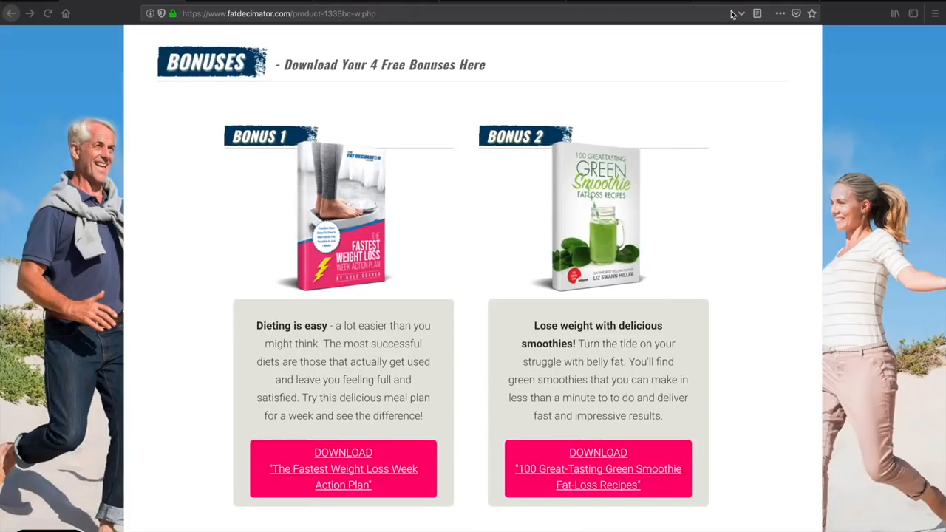
- Open the Fastest Weight Loss Week Action Plan PDF and browse its opening pages
{"action": "left_click", "coordinate": [343, 469]}
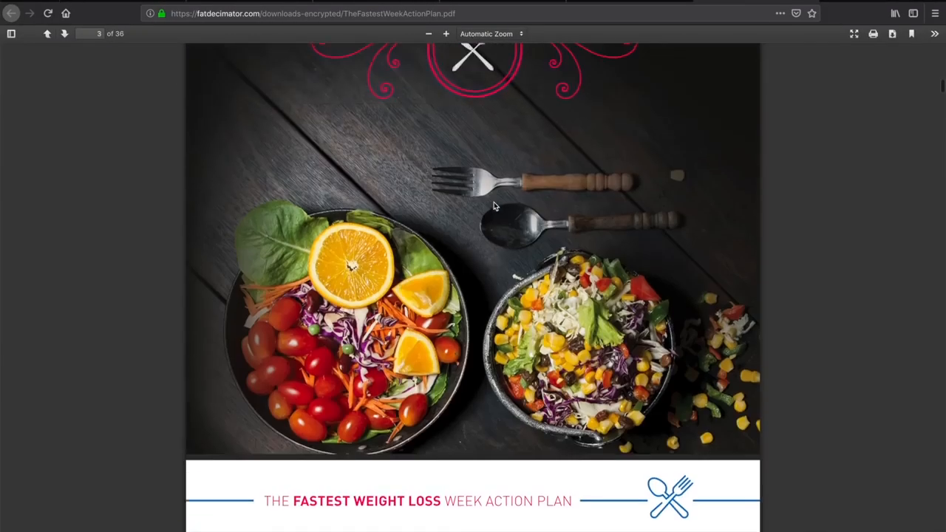
{"action": "scroll", "scroll_direction": "down", "scroll_amount": 3}
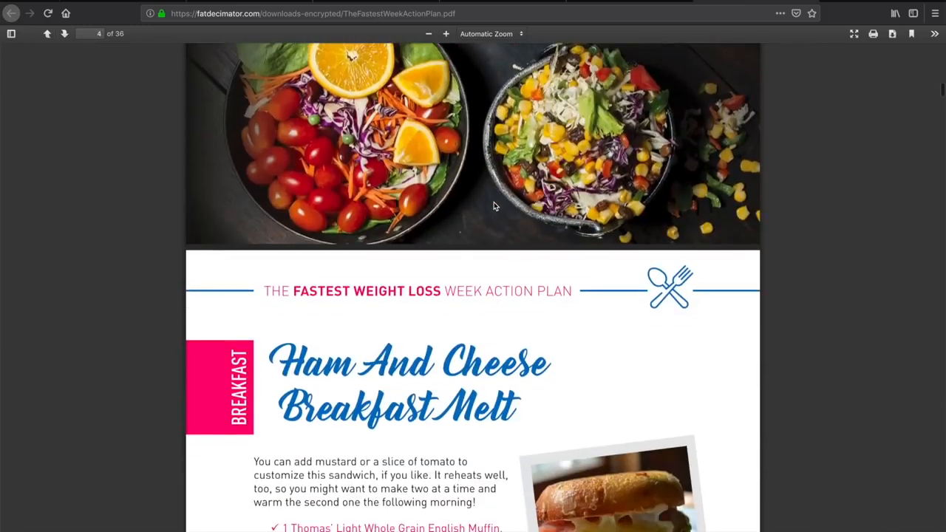
{"action": "scroll", "scroll_direction": "down", "scroll_amount": 3}
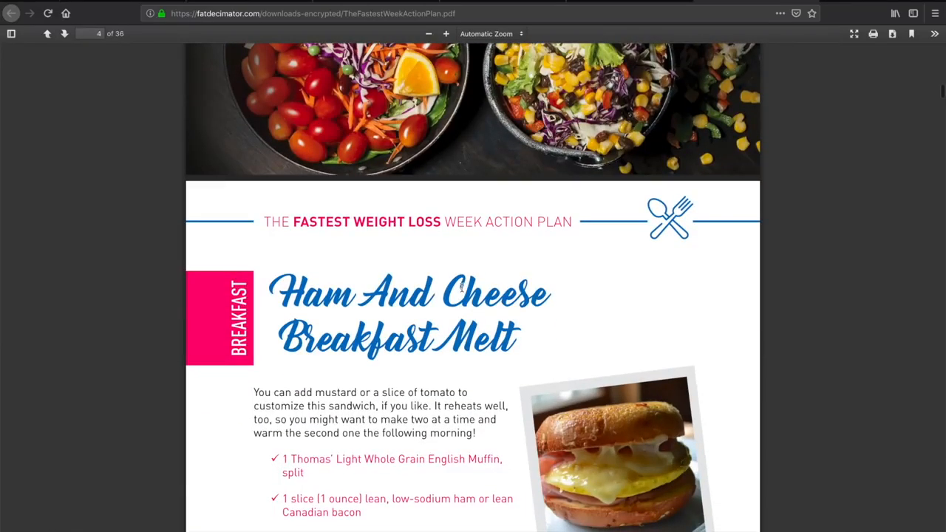
{"action": "scroll", "scroll_direction": "down", "scroll_amount": 3}
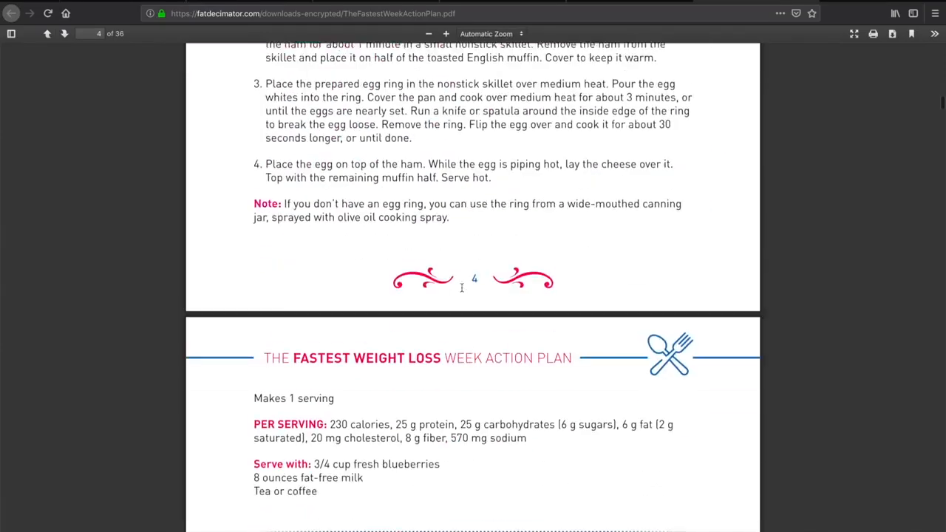
{"action": "scroll", "scroll_direction": "up", "scroll_amount": 3}
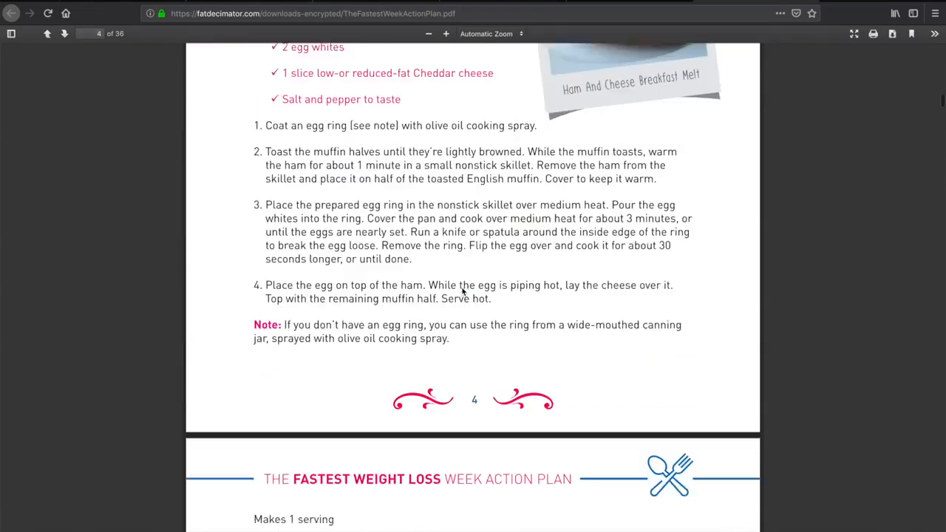
{"action": "scroll", "scroll_direction": "down", "scroll_amount": 3}
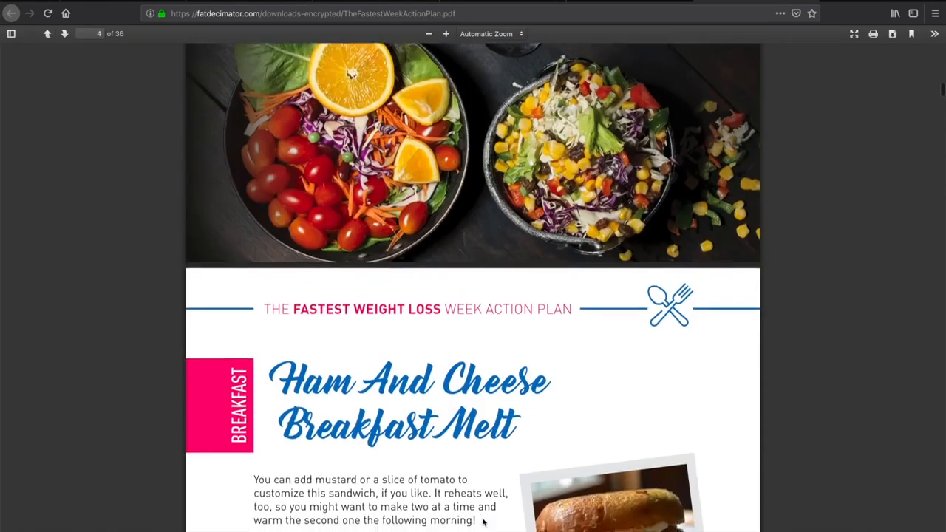
- Read down through the Day 1 meals, then return to the members page bonuses
{"action": "scroll", "scroll_direction": "down", "scroll_amount": 3}
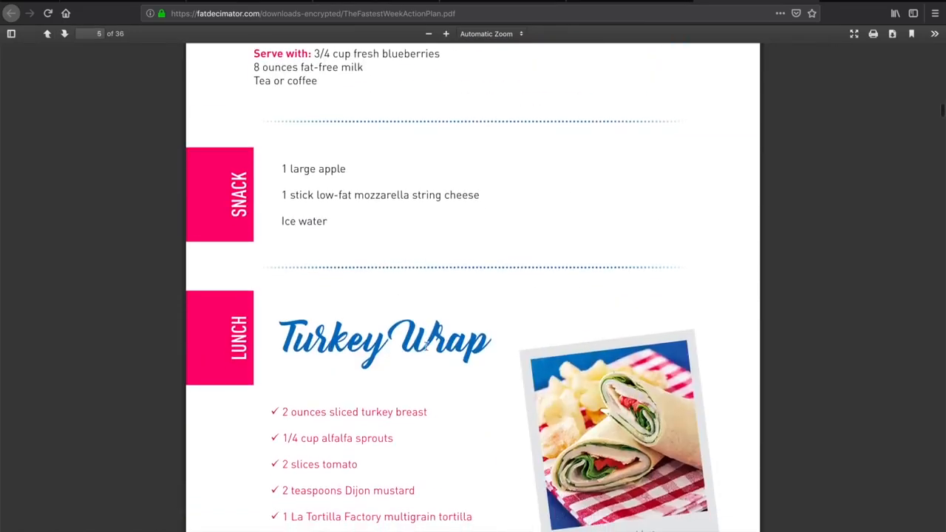
{"action": "scroll", "scroll_direction": "down", "scroll_amount": 3}
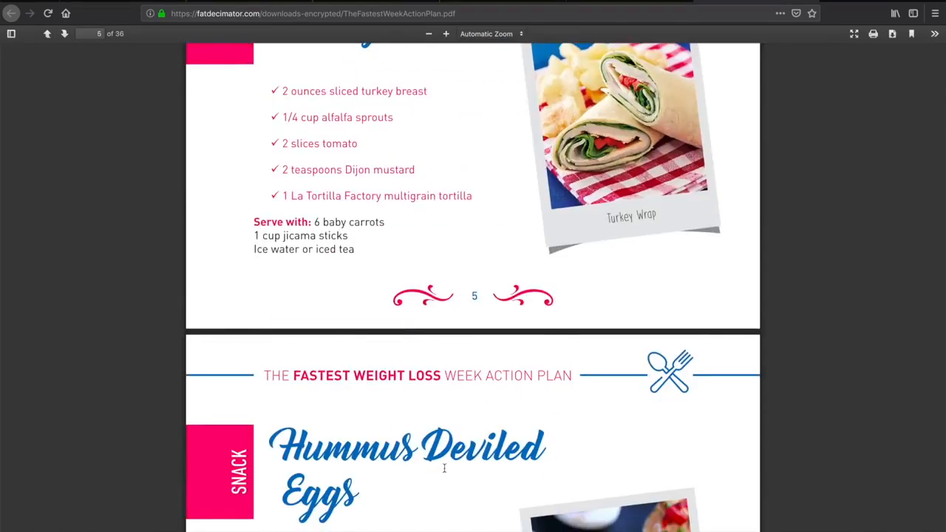
{"action": "scroll", "scroll_direction": "down", "scroll_amount": 3}
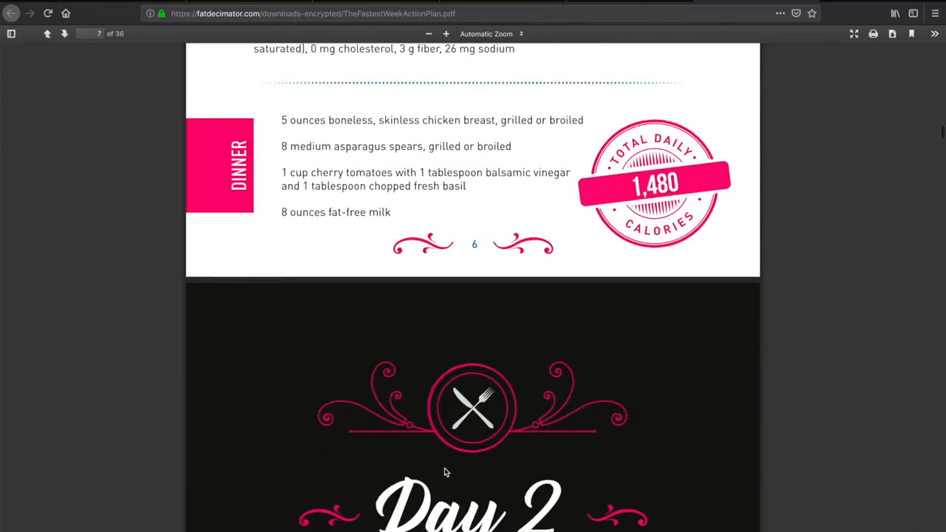
{"action": "mouse_move", "coordinate": [690, 118]}
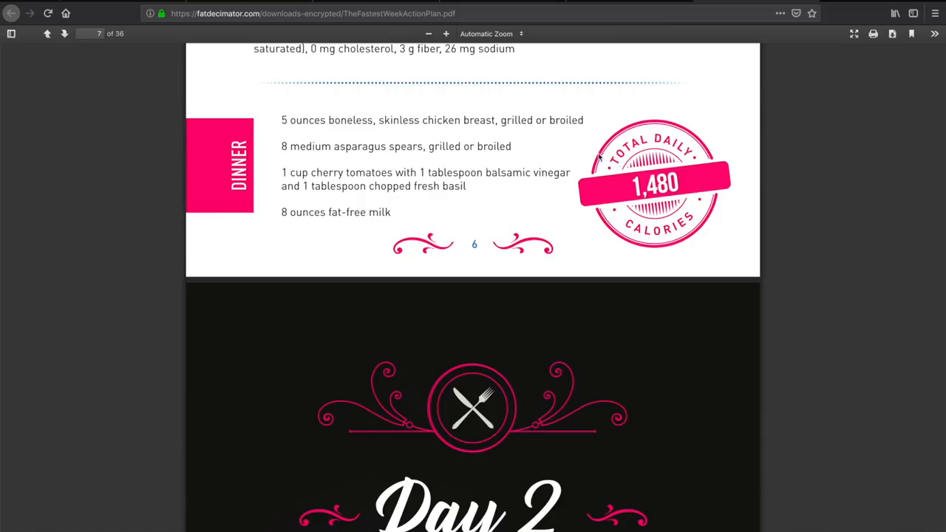
{"action": "mouse_move", "coordinate": [493, 218]}
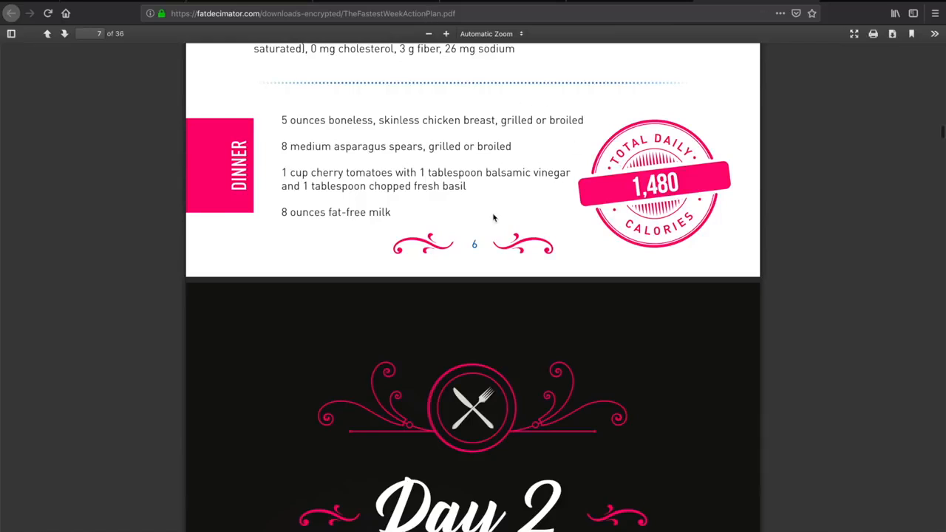
{"action": "scroll", "scroll_direction": "down", "scroll_amount": 3}
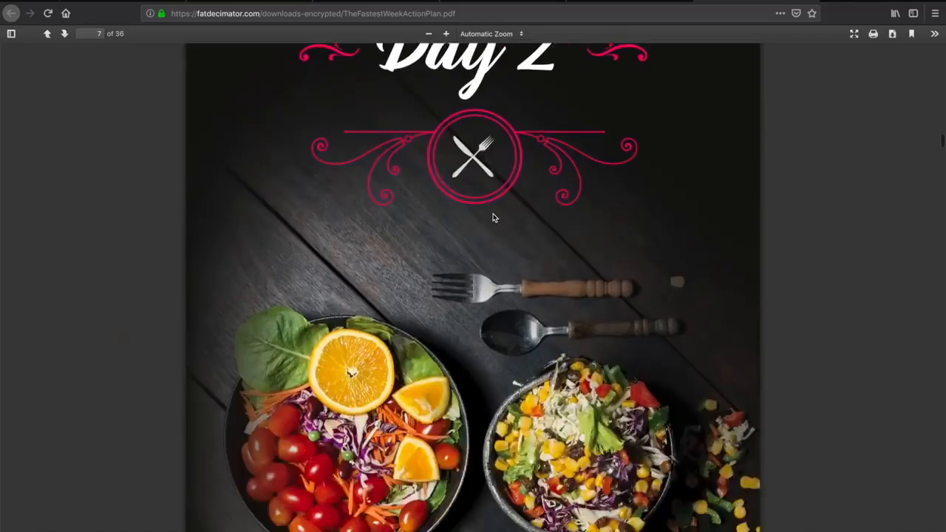
{"action": "scroll", "scroll_direction": "down", "scroll_amount": 3}
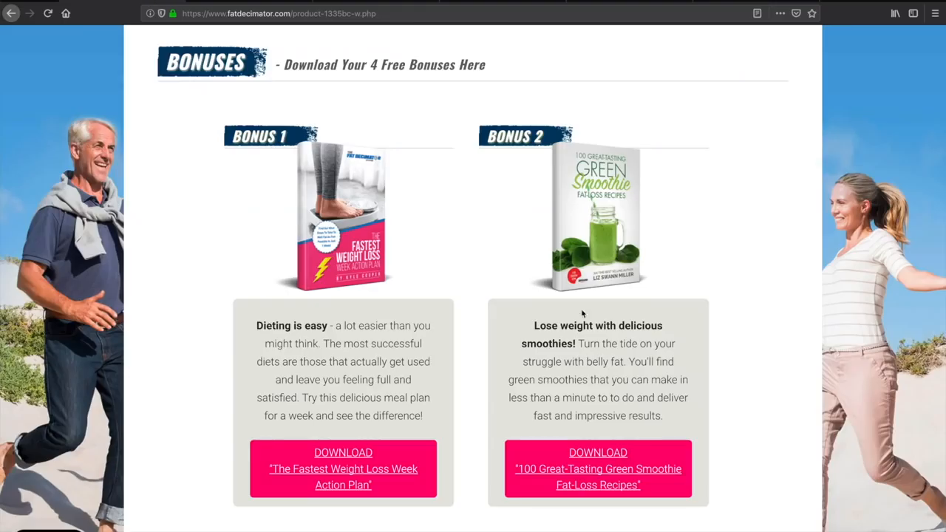
- Open the 100 green smoothie recipes bonus book and look over its contents pages
{"action": "left_click", "coordinate": [597, 476]}
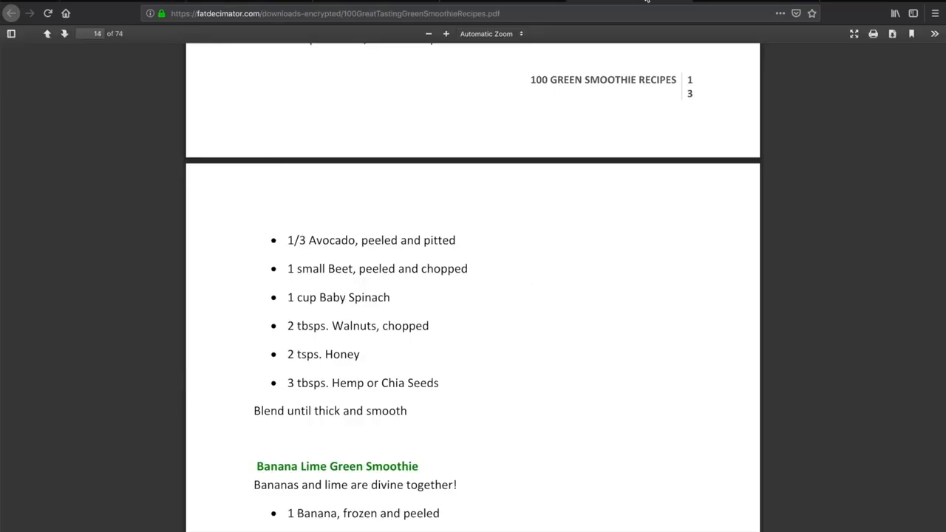
{"action": "scroll", "scroll_direction": "up", "scroll_amount": 3}
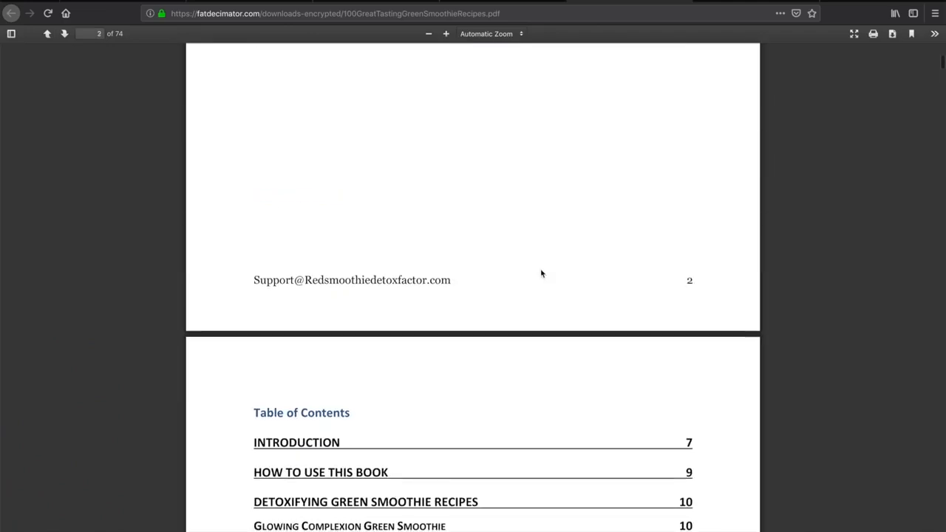
{"action": "scroll", "scroll_direction": "up", "scroll_amount": 3}
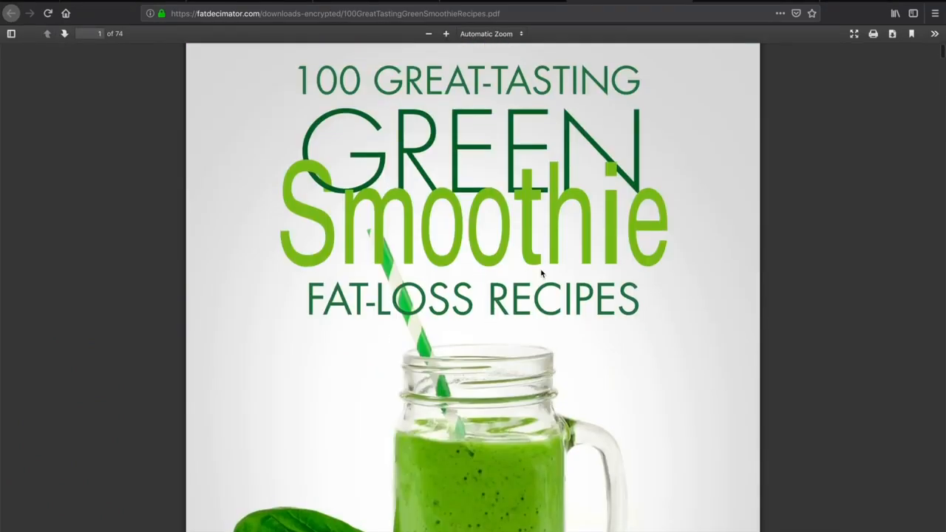
{"action": "mouse_move", "coordinate": [511, 235]}
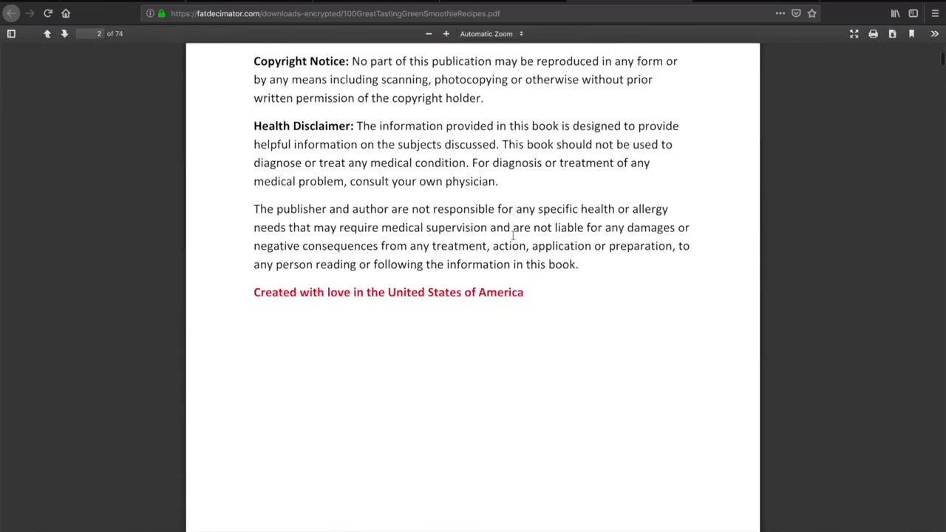
{"action": "scroll", "scroll_direction": "up", "scroll_amount": 3}
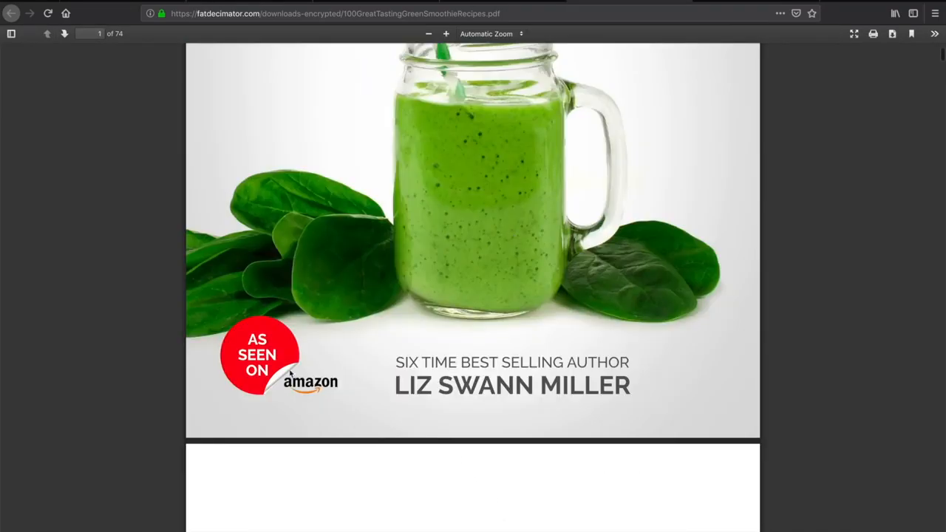
{"action": "scroll", "scroll_direction": "down", "scroll_amount": 3}
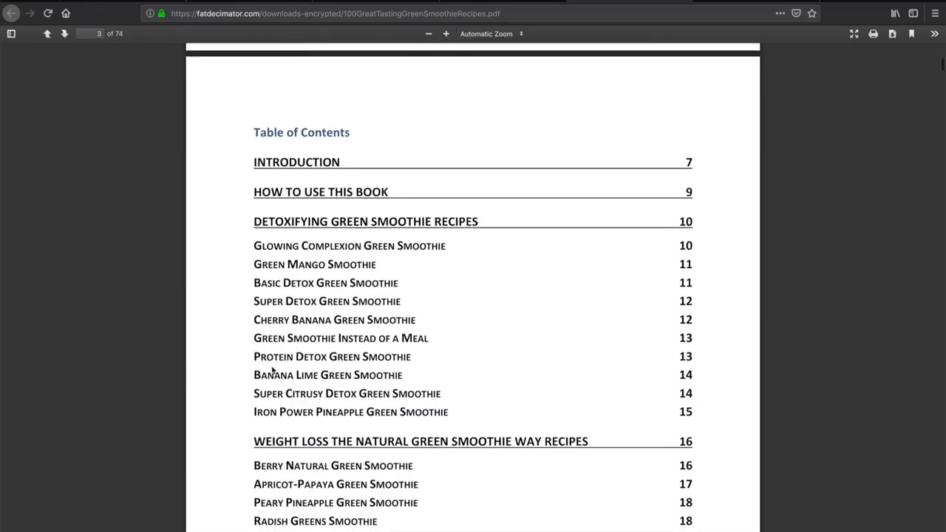
{"action": "scroll", "scroll_direction": "down", "scroll_amount": 3}
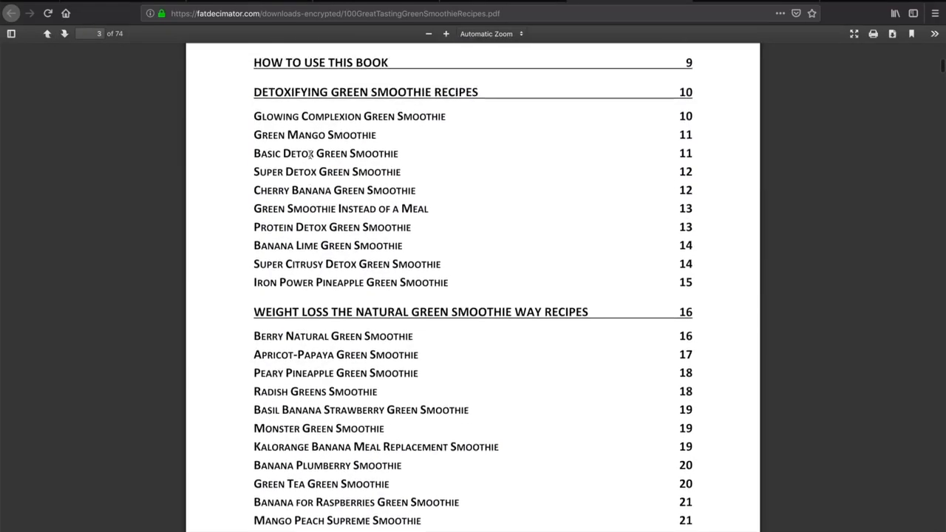
{"action": "scroll", "scroll_direction": "up", "scroll_amount": 3}
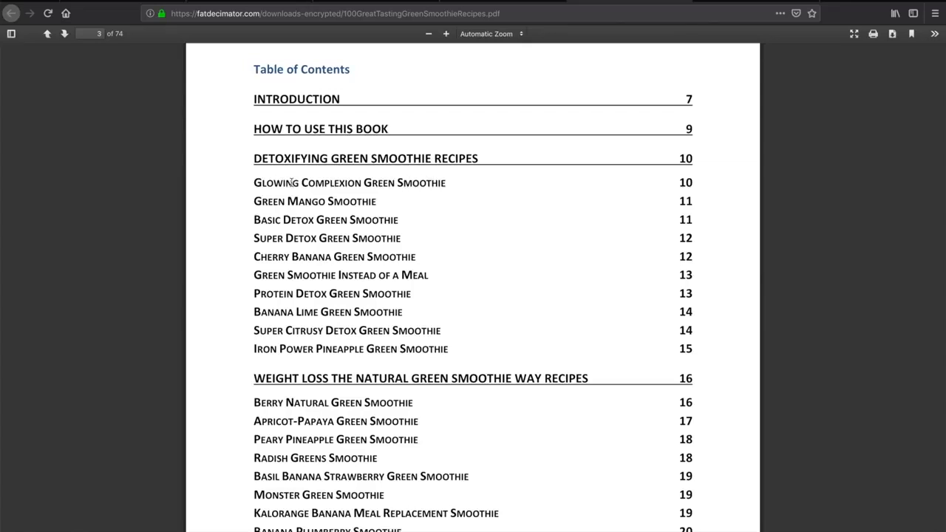
- Scroll through the smoothie recipes, then bring up the Powerful Sex Foods and Stimulants PDF
{"action": "scroll", "scroll_direction": "down", "scroll_amount": 3}
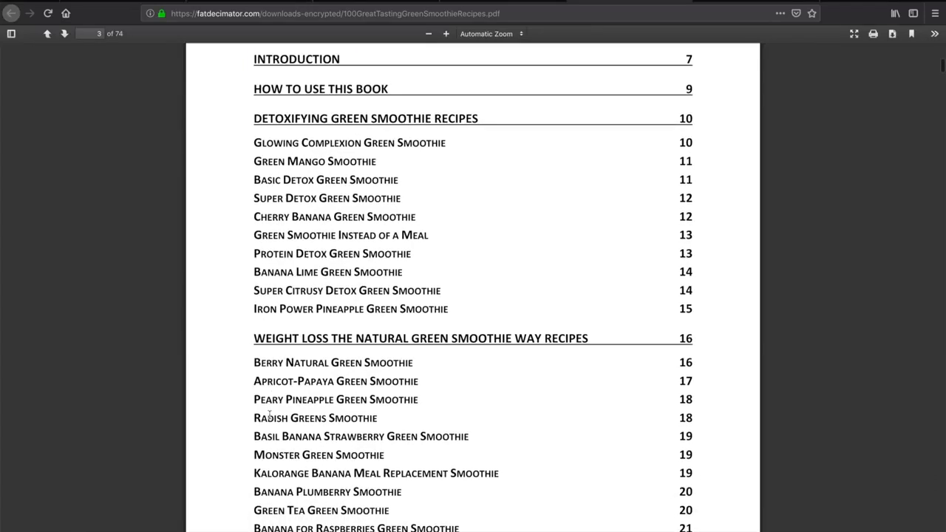
{"action": "scroll", "scroll_direction": "down", "scroll_amount": 3}
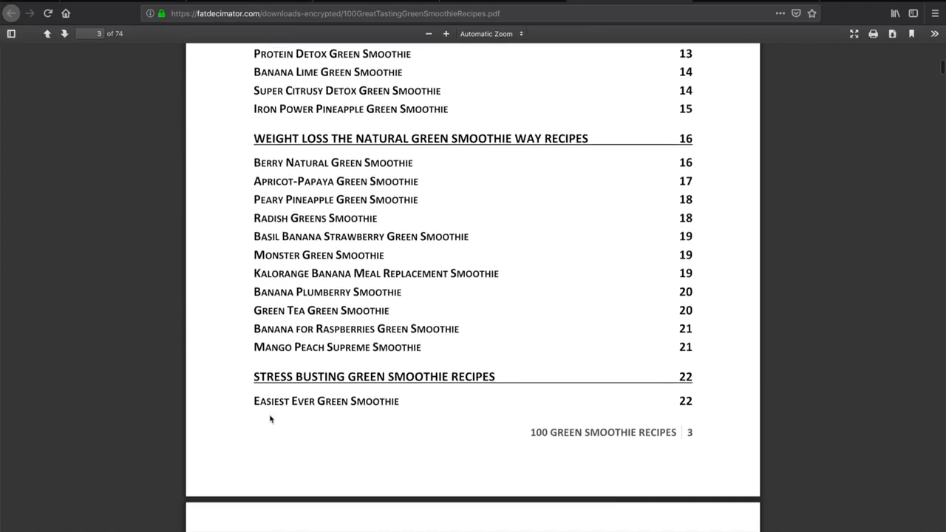
{"action": "scroll", "scroll_direction": "down", "scroll_amount": 3}
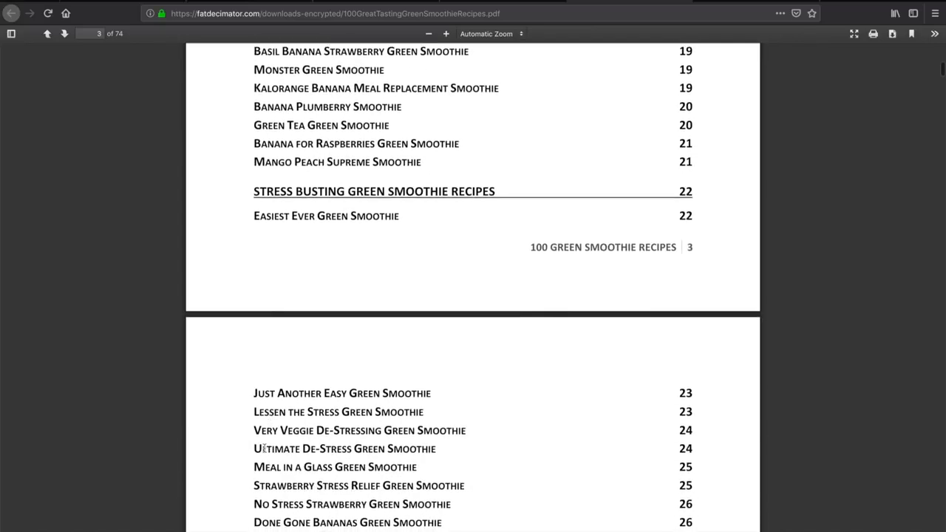
{"action": "scroll", "scroll_direction": "down", "scroll_amount": 3}
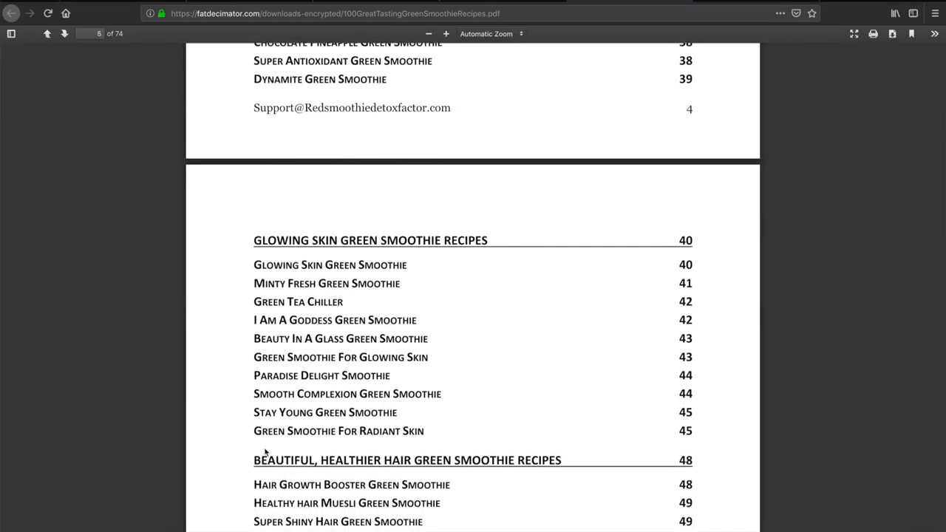
{"action": "scroll", "scroll_direction": "down", "scroll_amount": 3}
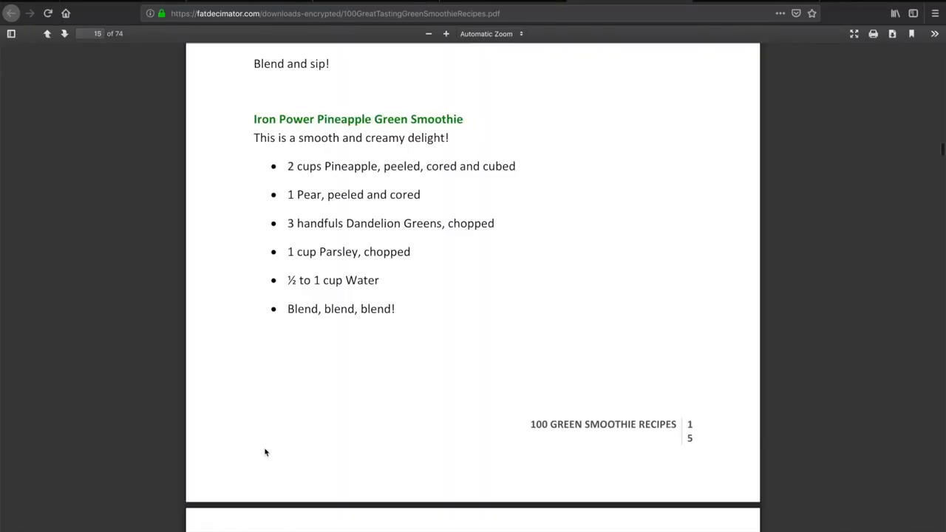
{"action": "scroll", "scroll_direction": "down", "scroll_amount": 3}
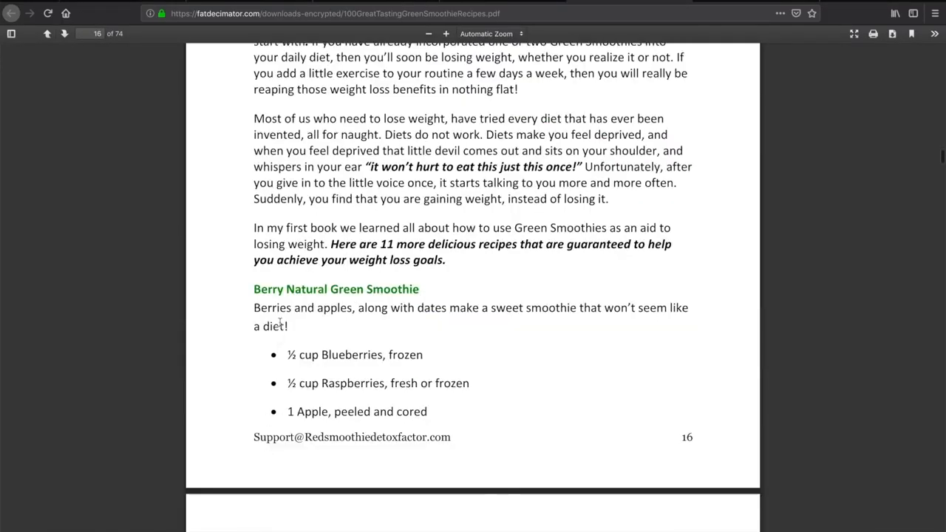
{"action": "mouse_move", "coordinate": [288, 356]}
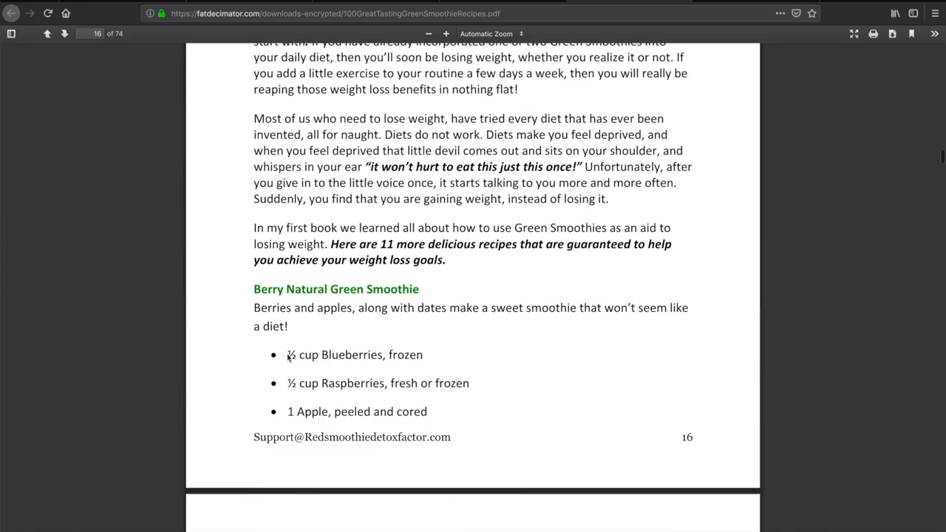
{"action": "mouse_move", "coordinate": [390, 429]}
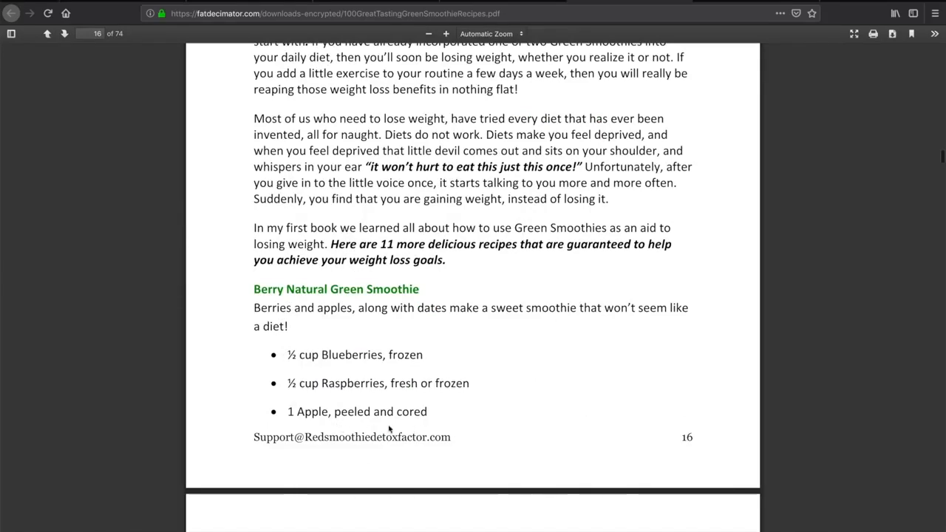
{"action": "scroll", "scroll_direction": "down", "scroll_amount": 3}
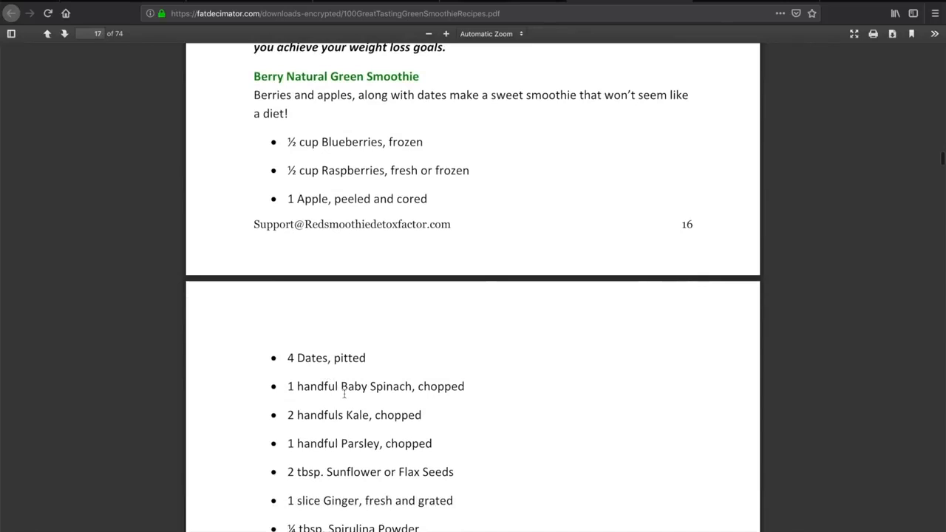
{"action": "scroll", "scroll_direction": "down", "scroll_amount": 3}
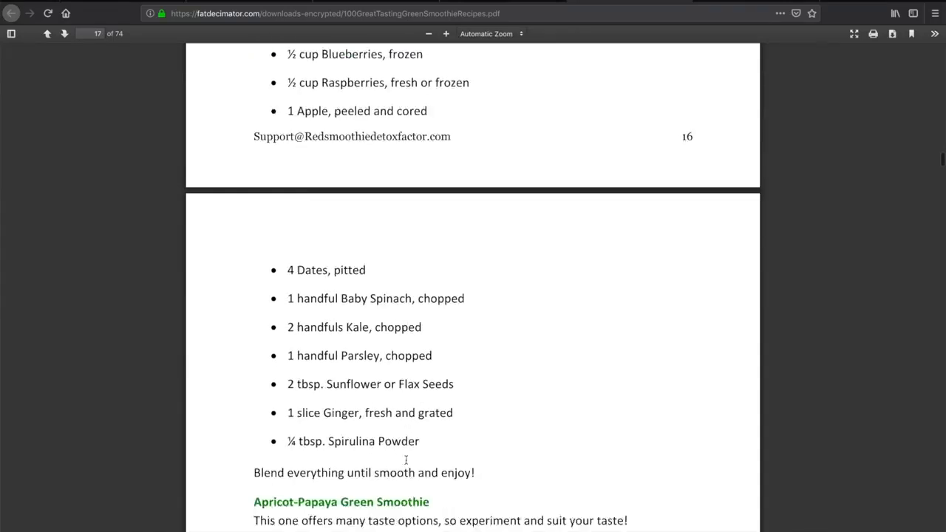
{"action": "scroll", "scroll_direction": "down", "scroll_amount": 3}
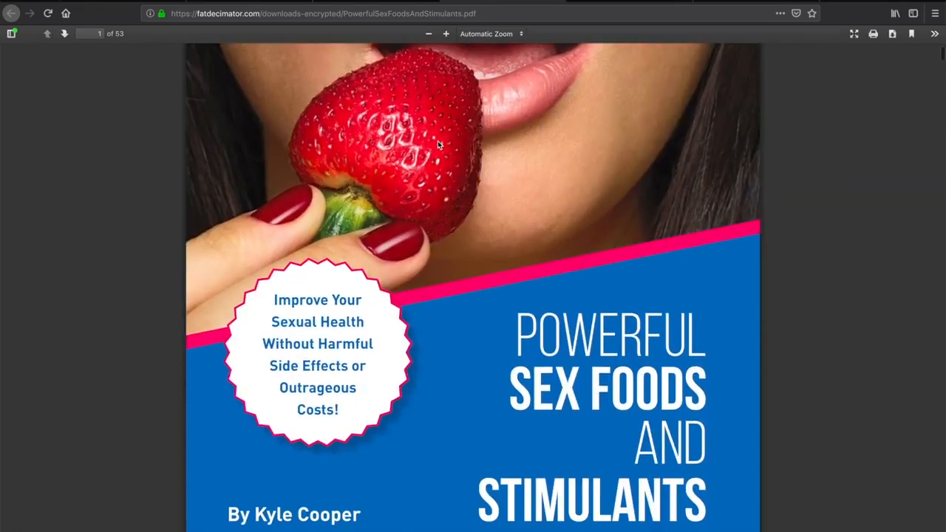
- Reach the sex foods book's Contents page and jump to the Food Used Externally chapter on page 30
{"action": "scroll", "scroll_direction": "down", "scroll_amount": 3}
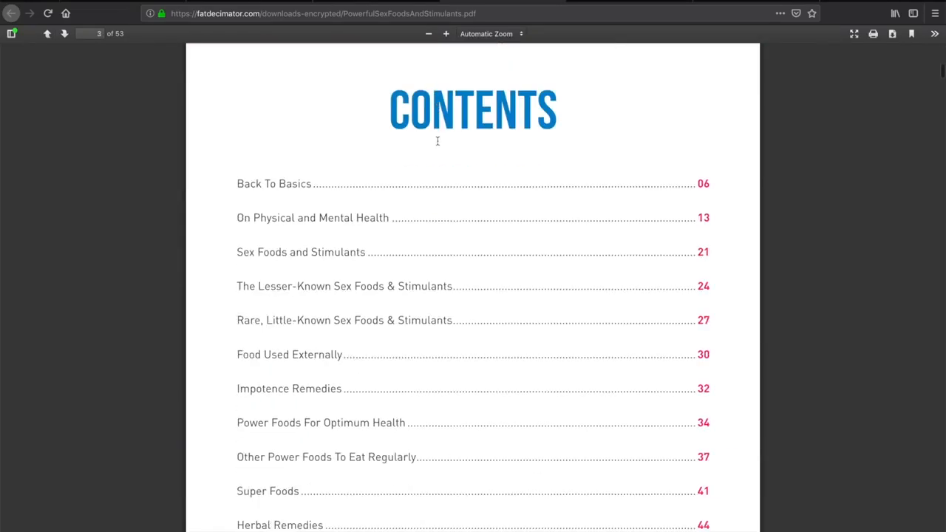
{"action": "left_click", "coordinate": [65, 32]}
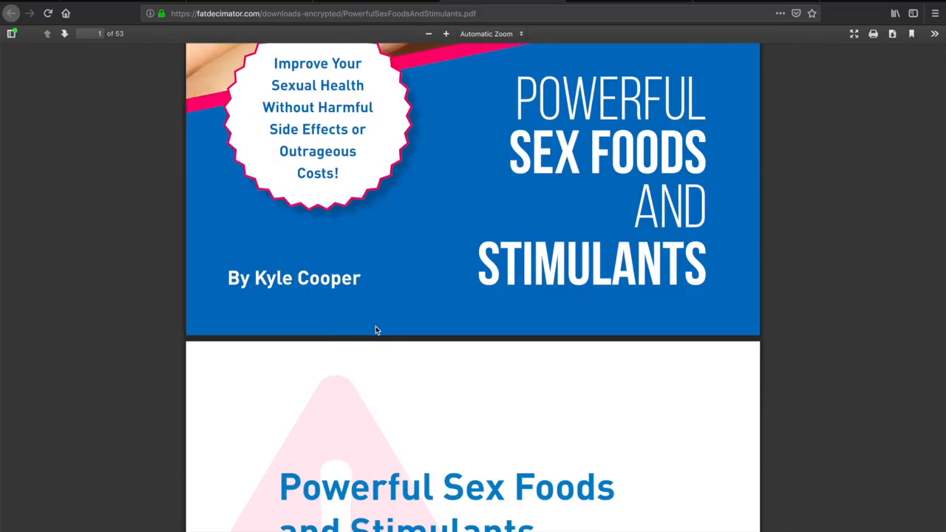
{"action": "scroll", "scroll_direction": "down", "scroll_amount": 3}
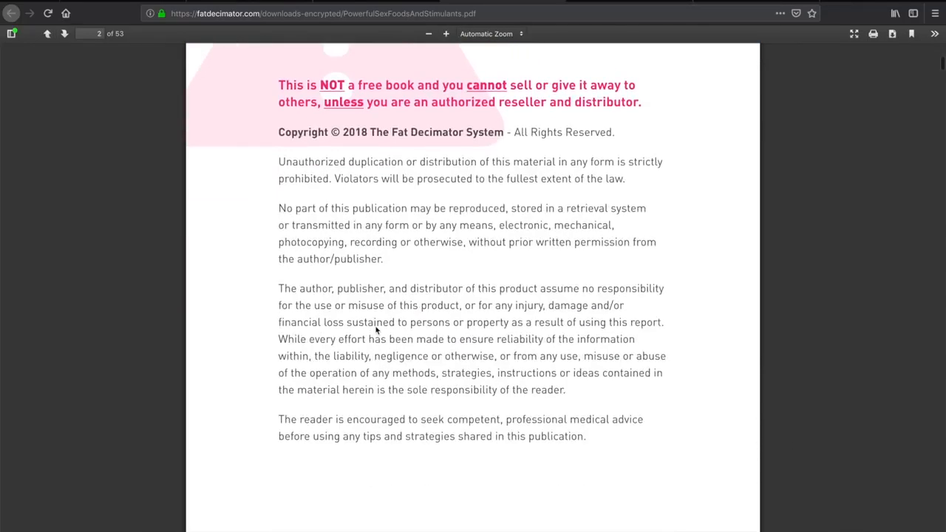
{"action": "scroll", "scroll_direction": "down", "scroll_amount": 3}
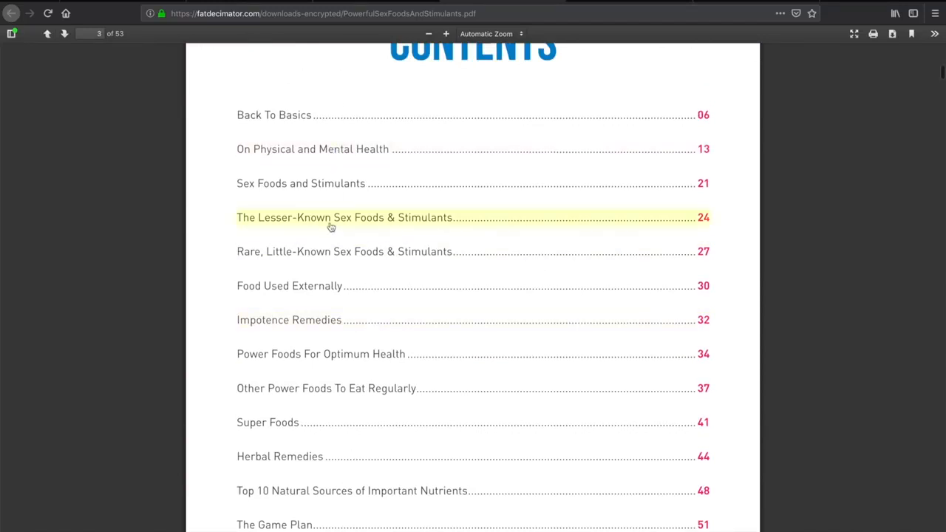
{"action": "mouse_move", "coordinate": [323, 221]}
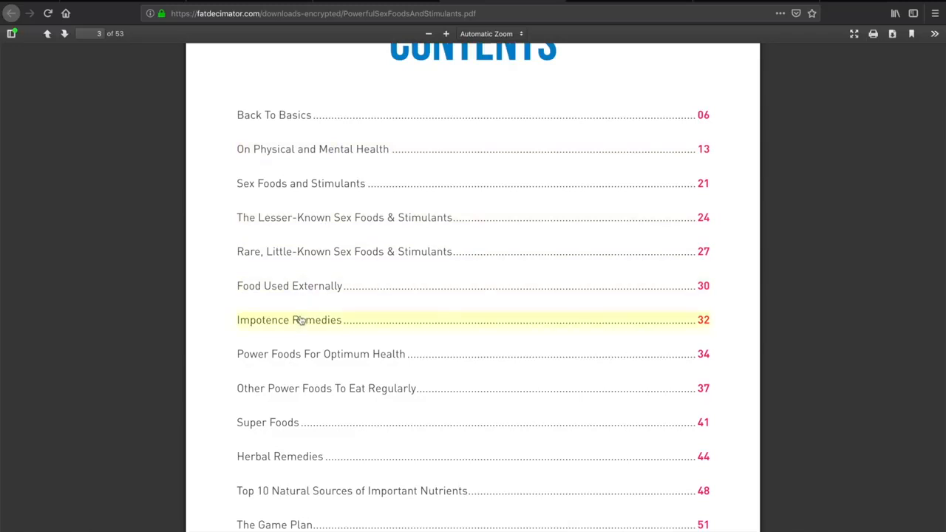
{"action": "scroll", "scroll_direction": "down", "scroll_amount": 3}
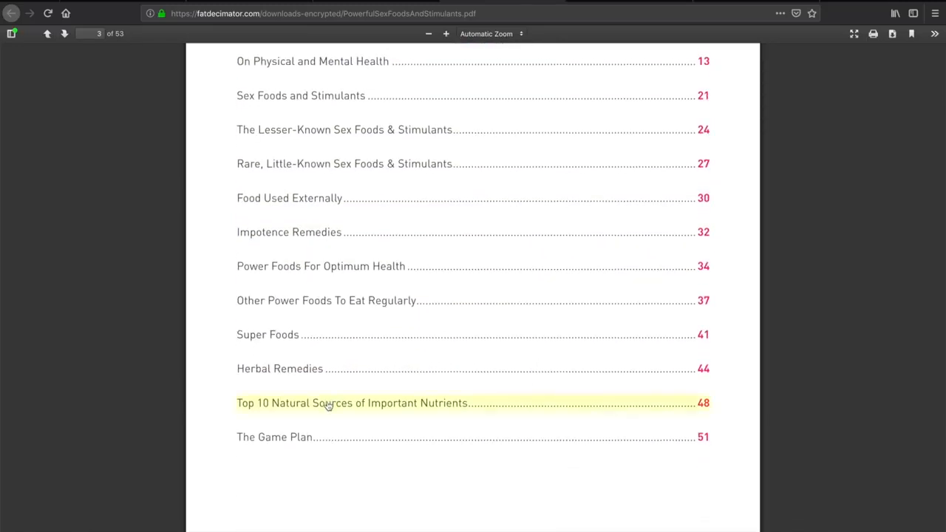
{"action": "scroll", "scroll_direction": "up", "scroll_amount": 3}
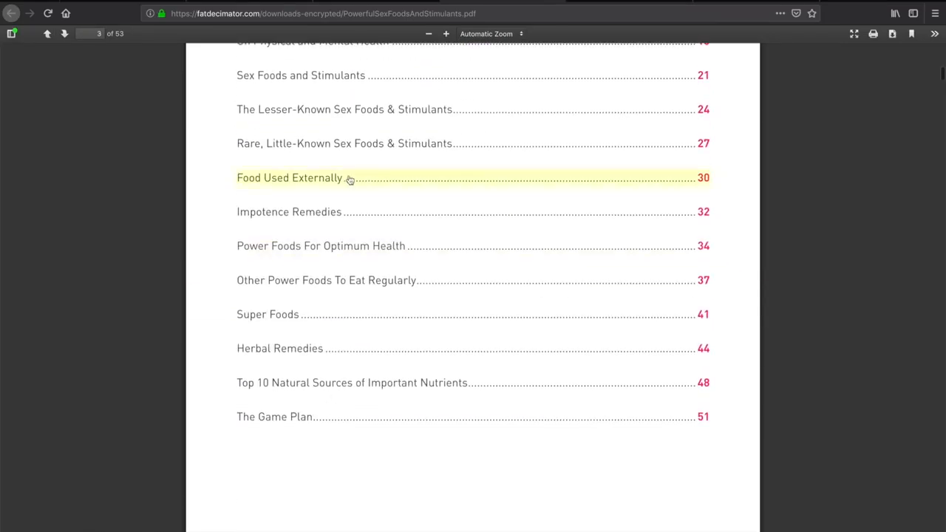
{"action": "left_click", "coordinate": [288, 178]}
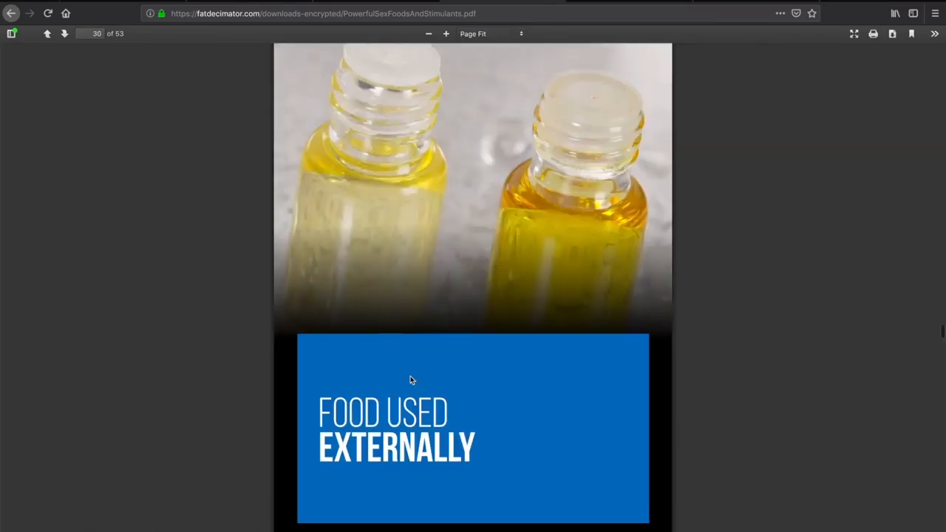
- Skim the sex foods book's later chapters, then open the 3 Minute Belly Shrinker Video Series from Bonus 4
{"action": "scroll", "scroll_direction": "down", "scroll_amount": 3}
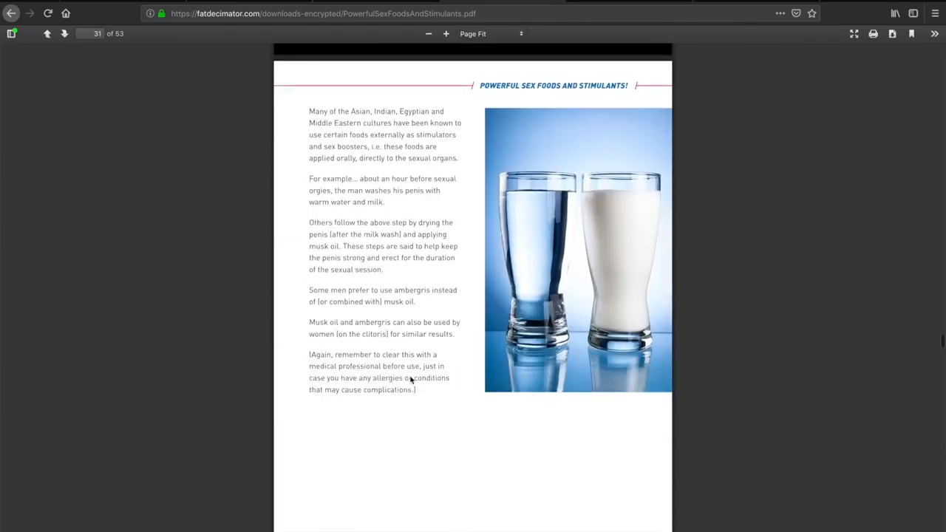
{"action": "scroll", "scroll_direction": "down", "scroll_amount": 3}
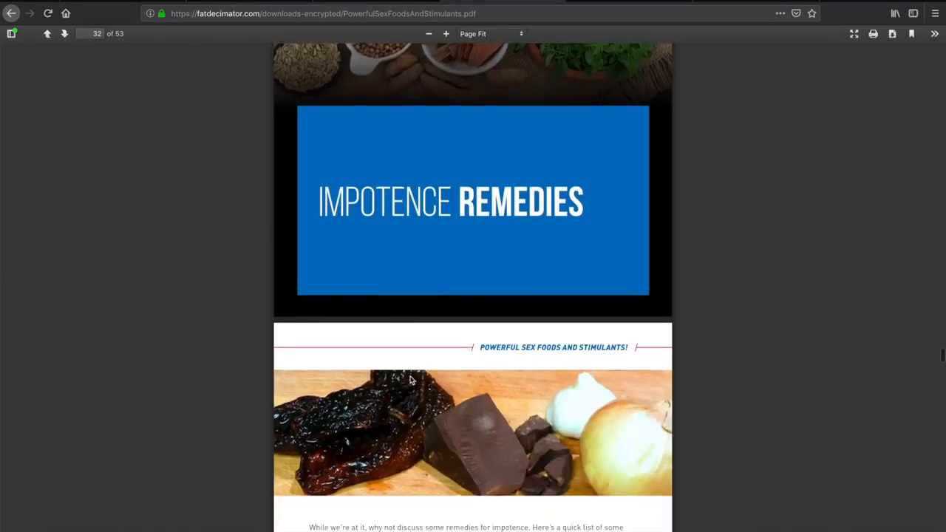
{"action": "scroll", "scroll_direction": "down", "scroll_amount": 3}
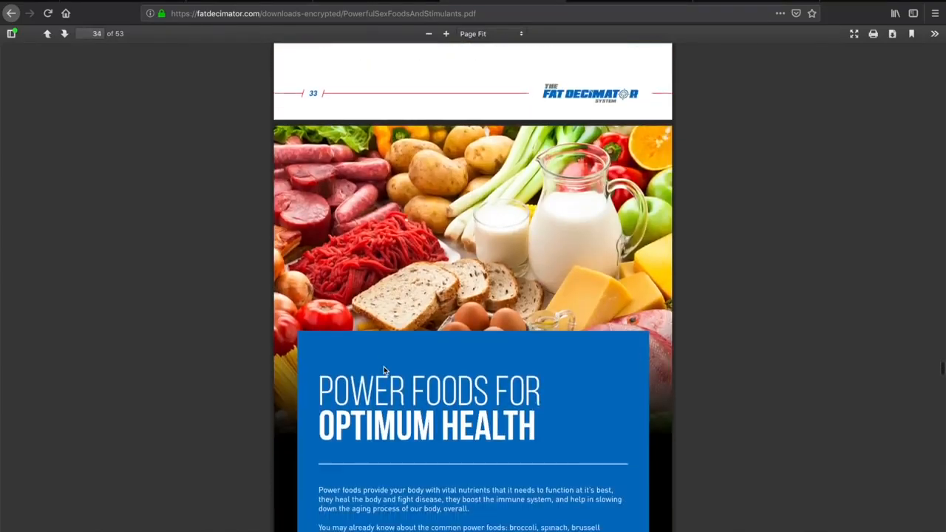
{"action": "scroll", "scroll_direction": "down", "scroll_amount": 3}
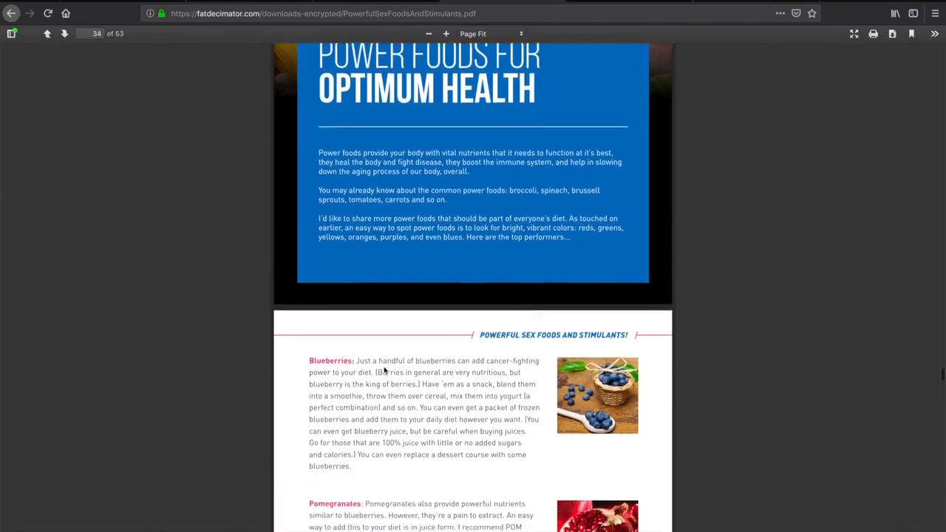
{"action": "scroll", "scroll_direction": "down", "scroll_amount": 3}
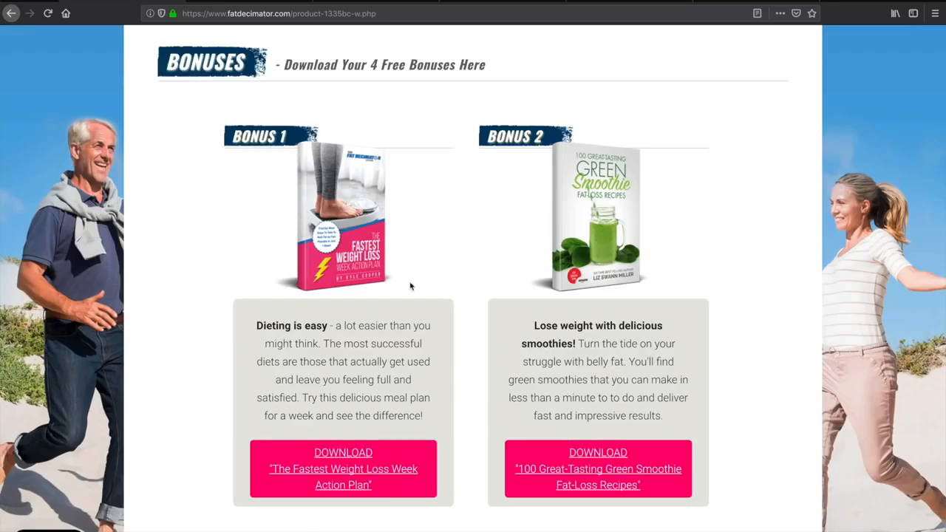
{"action": "scroll", "scroll_direction": "down", "scroll_amount": 3}
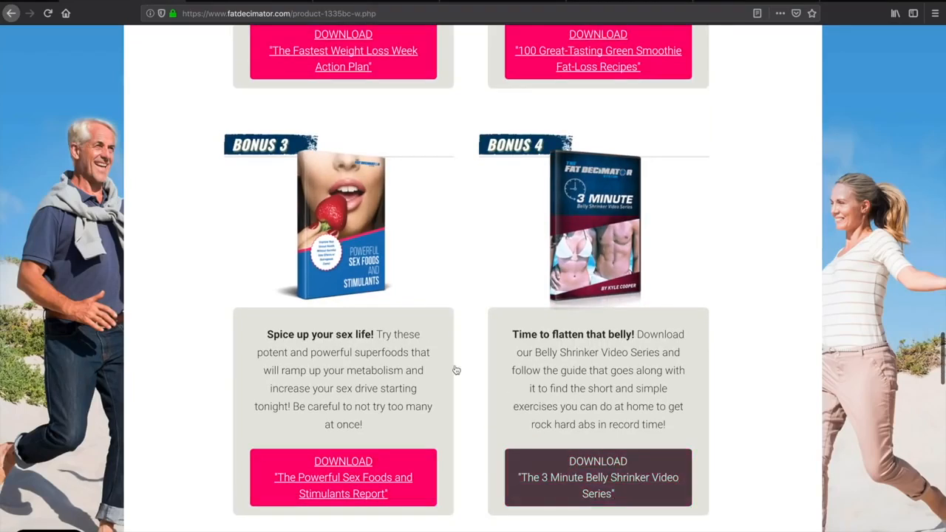
{"action": "left_click", "coordinate": [597, 475]}
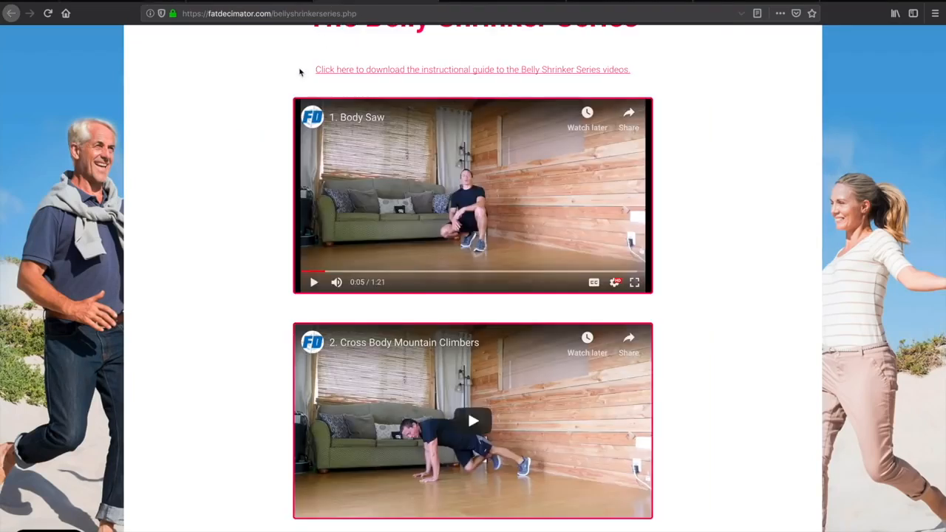
- Browse the Belly Shrinker Series exercise videos down to Plank With Shoulder Touch
{"action": "scroll", "scroll_direction": "up", "scroll_amount": 3}
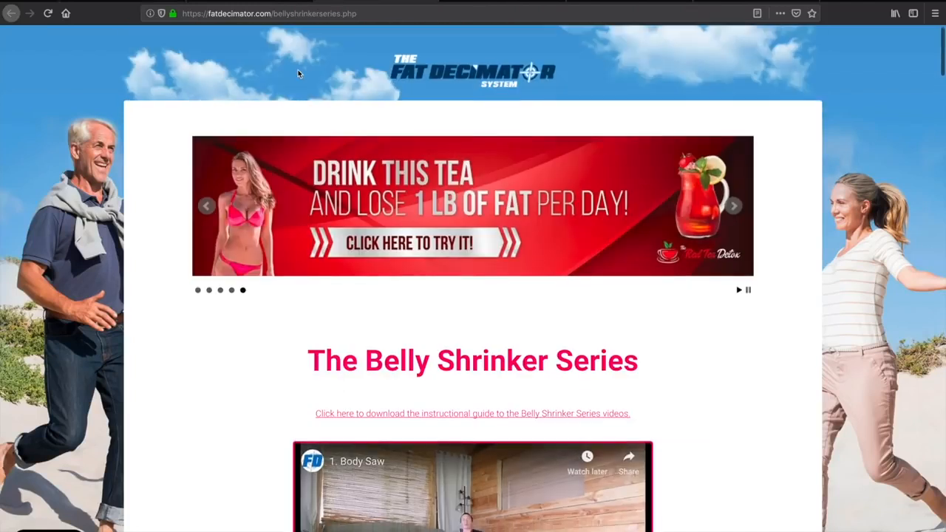
{"action": "scroll", "scroll_direction": "down", "scroll_amount": 3}
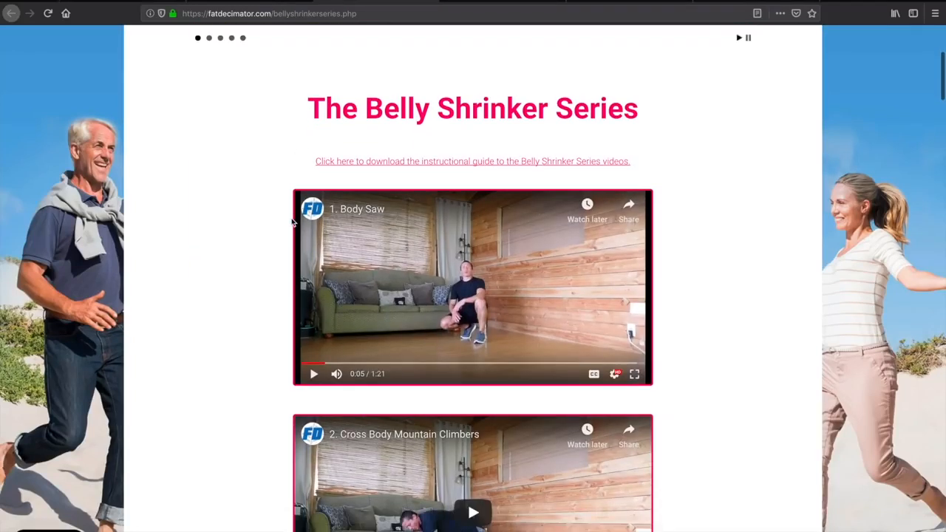
{"action": "scroll", "scroll_direction": "down", "scroll_amount": 3}
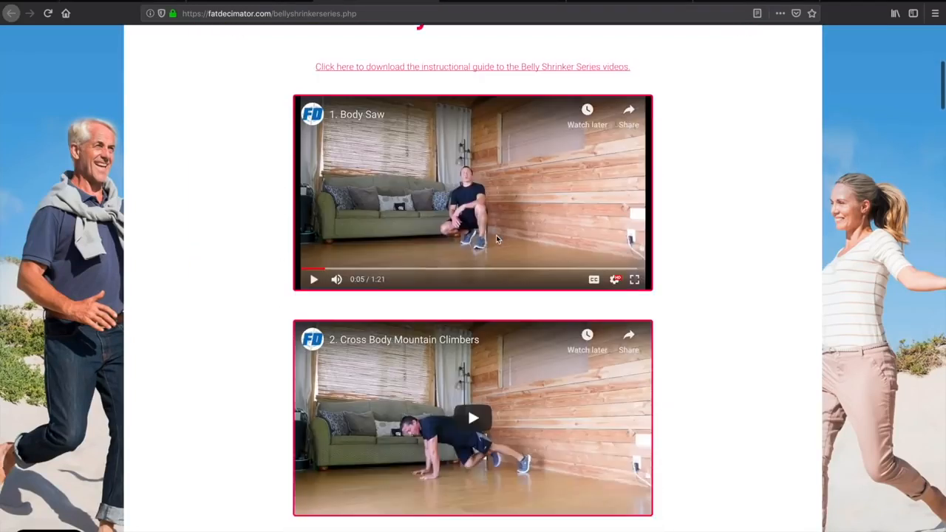
{"action": "scroll", "scroll_direction": "down", "scroll_amount": 3}
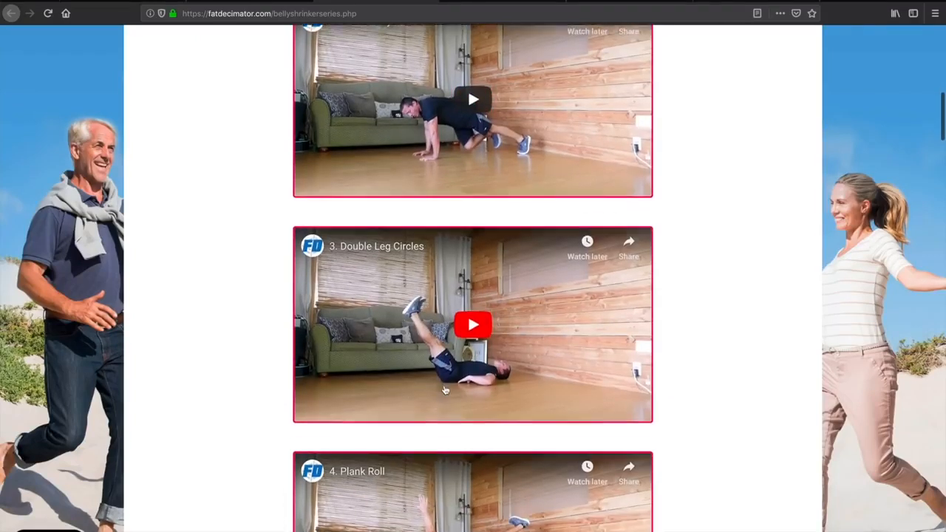
{"action": "scroll", "scroll_direction": "up", "scroll_amount": 3}
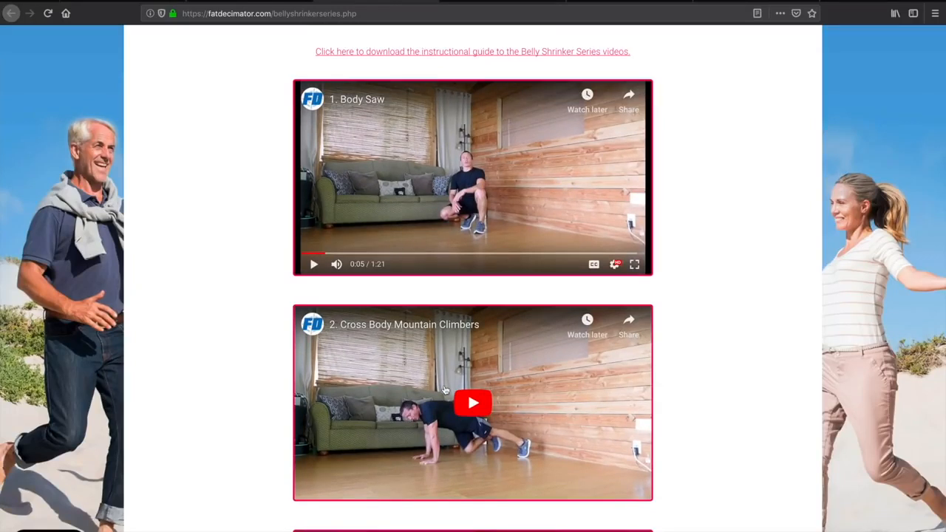
{"action": "mouse_move", "coordinate": [433, 461]}
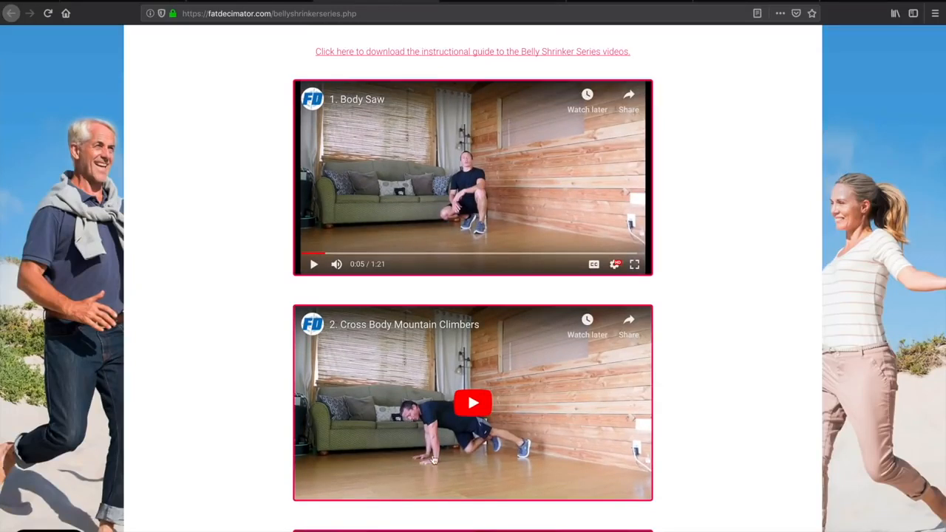
{"action": "scroll", "scroll_direction": "down", "scroll_amount": 3}
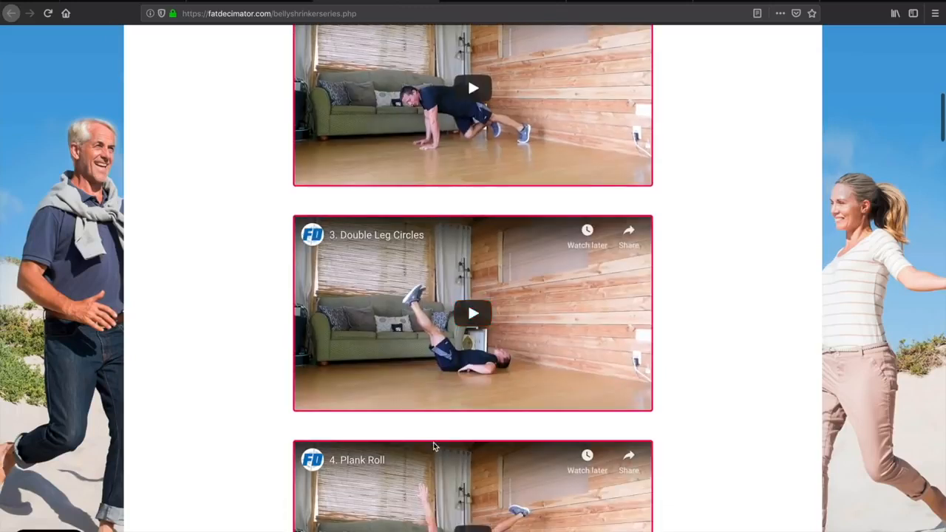
{"action": "scroll", "scroll_direction": "down", "scroll_amount": 3}
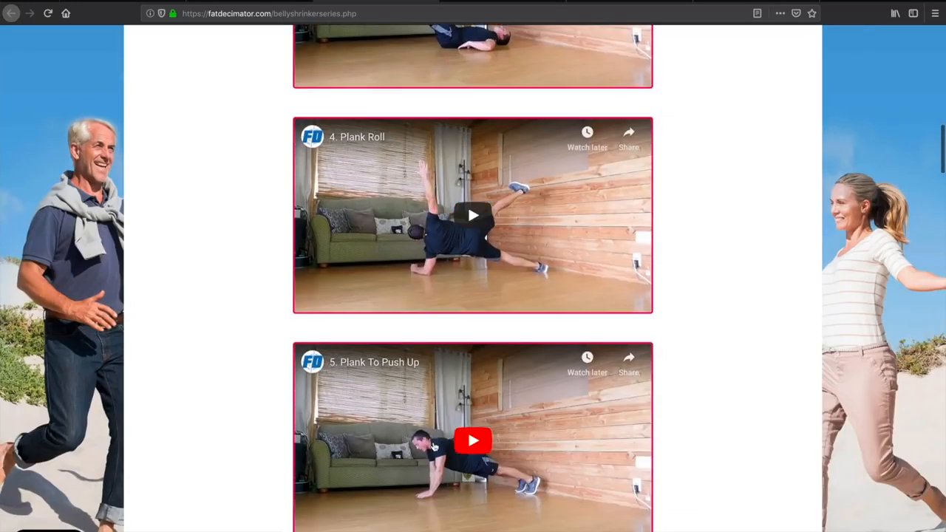
{"action": "scroll", "scroll_direction": "down", "scroll_amount": 3}
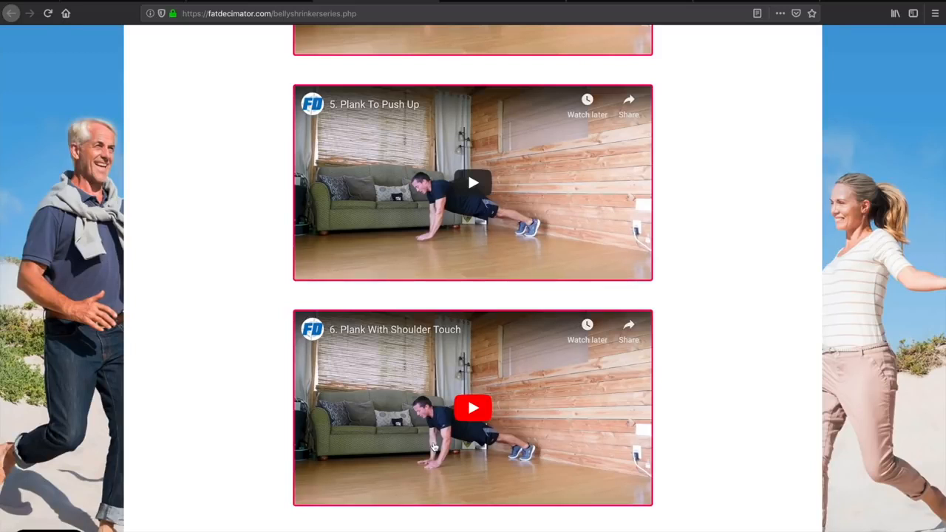
{"action": "mouse_move", "coordinate": [192, 100]}
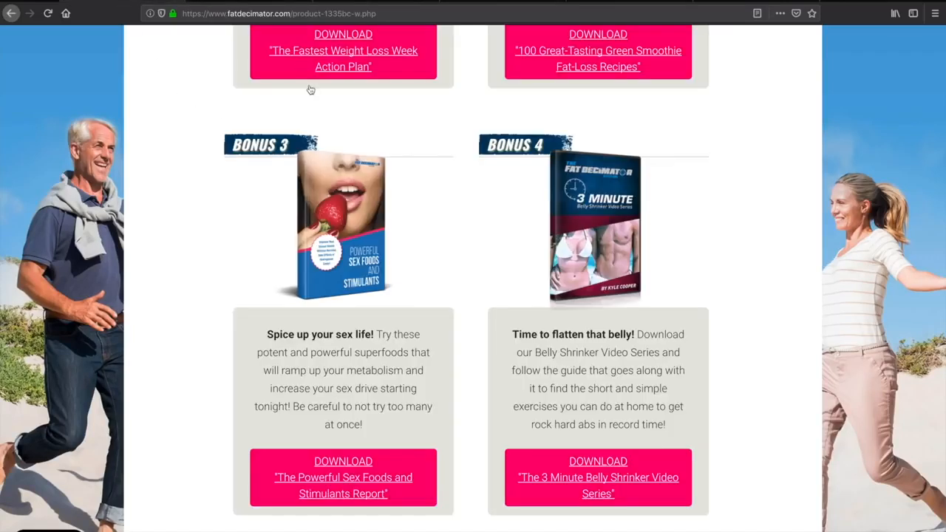
{"action": "scroll", "scroll_direction": "up", "scroll_amount": 3}
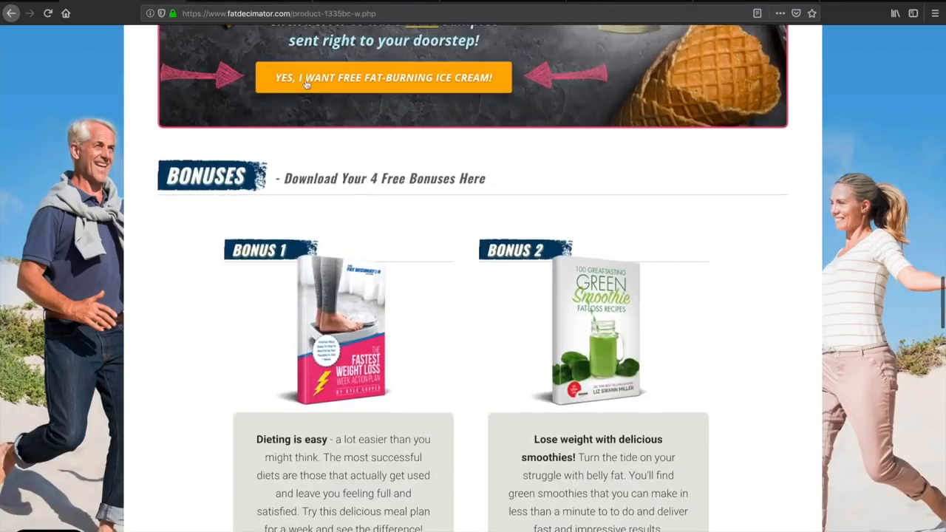
{"action": "scroll", "scroll_direction": "down", "scroll_amount": 3}
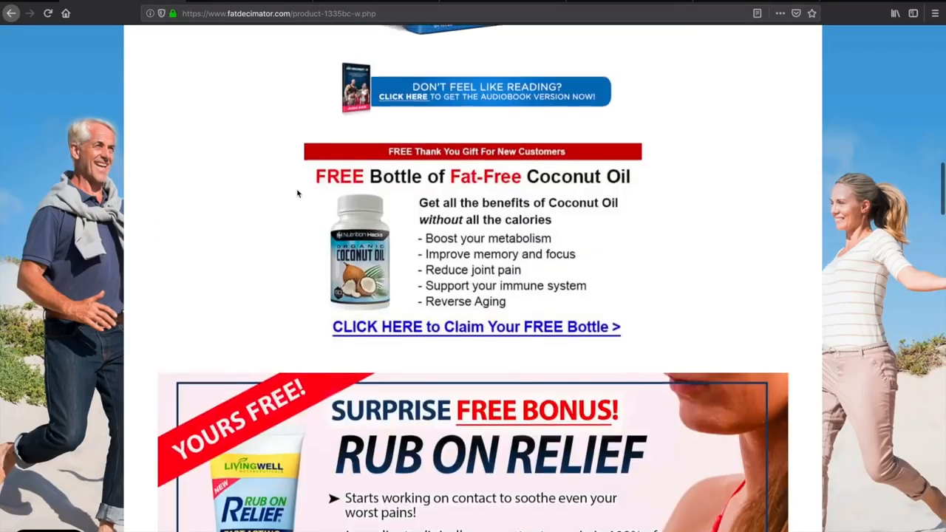
{"action": "scroll", "scroll_direction": "up", "scroll_amount": 3}
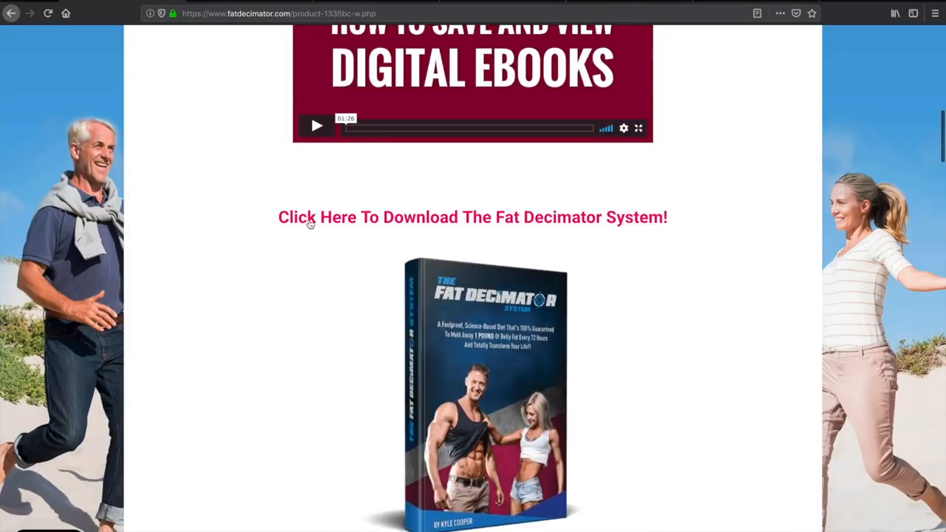
{"action": "mouse_move", "coordinate": [343, 213]}
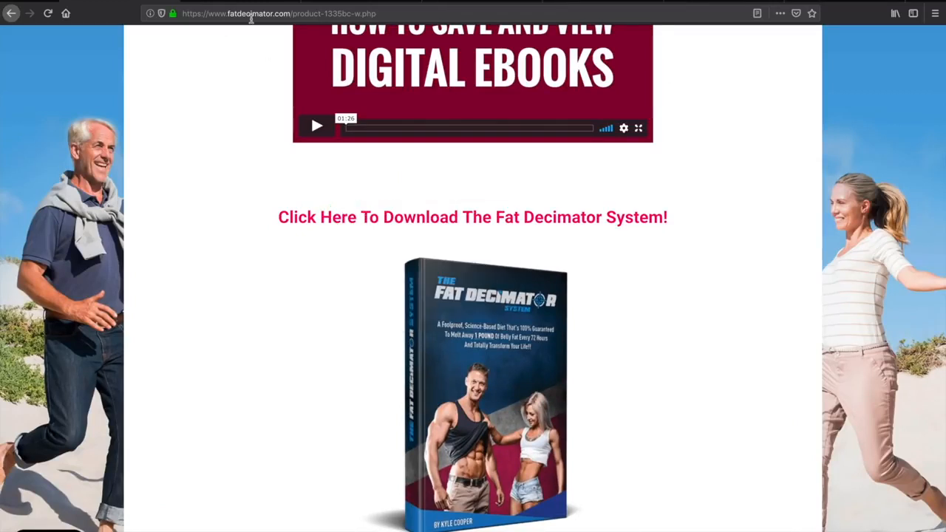
- Open the main Fat Decimator System PDF and scroll past the disclaimer and copyright pages
{"action": "left_click", "coordinate": [473, 215]}
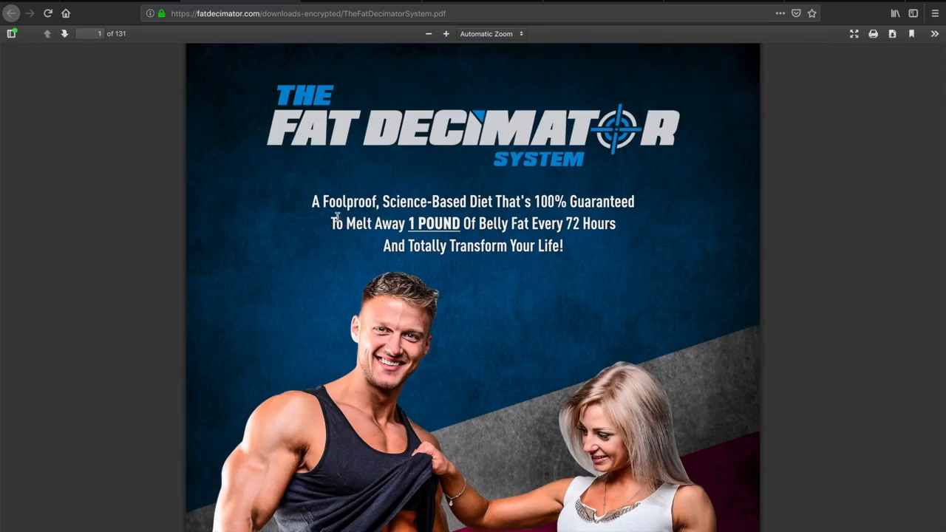
{"action": "scroll", "scroll_direction": "down", "scroll_amount": 3}
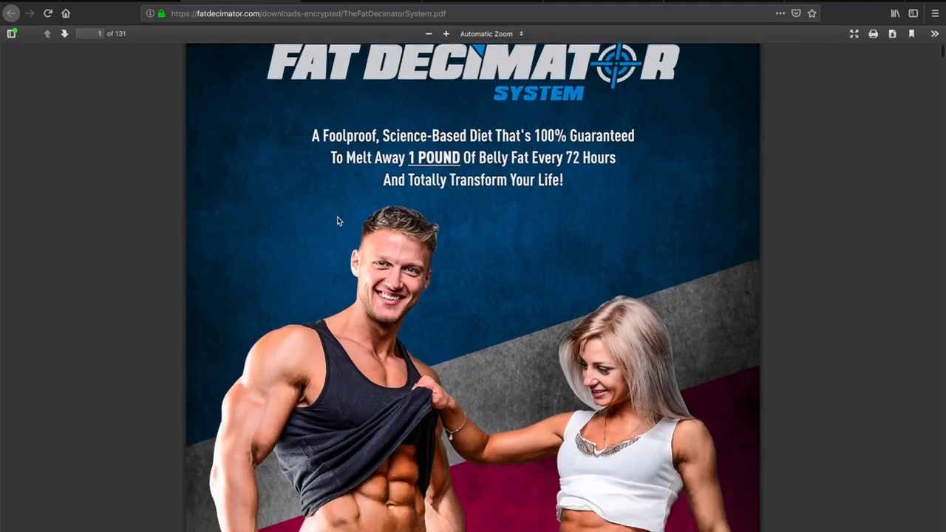
{"action": "scroll", "scroll_direction": "down", "scroll_amount": 3}
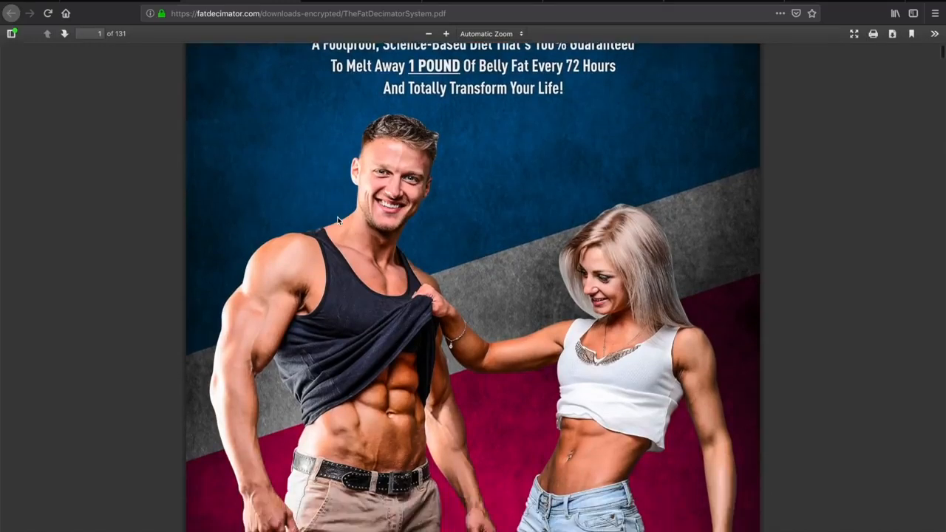
{"action": "scroll", "scroll_direction": "down", "scroll_amount": 3}
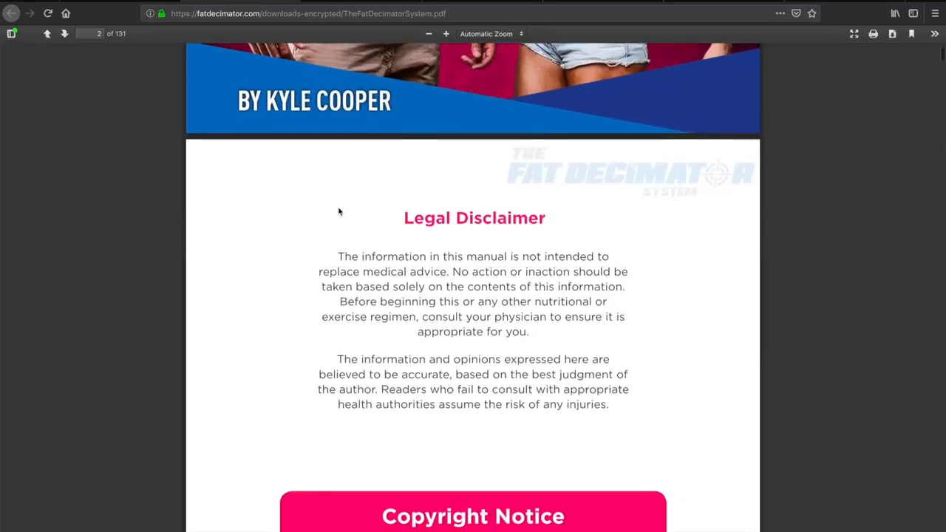
{"action": "scroll", "scroll_direction": "down", "scroll_amount": 3}
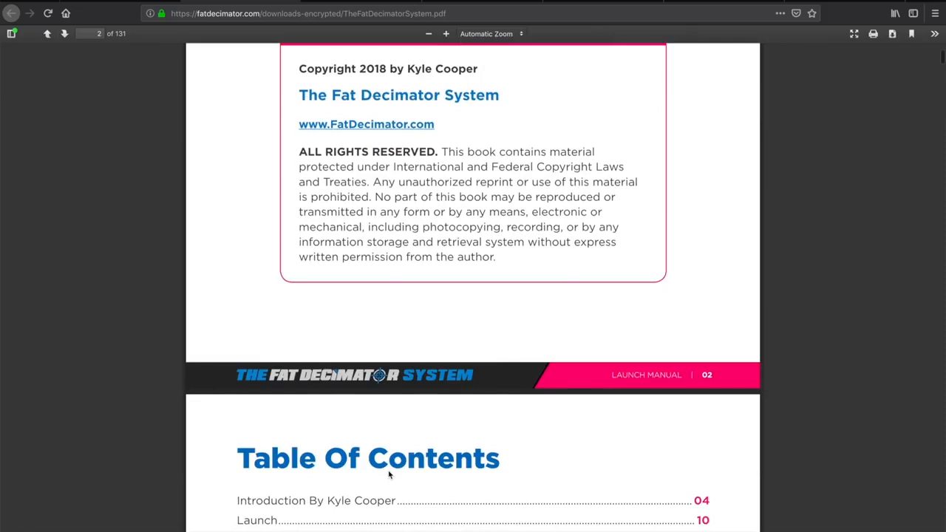
{"action": "scroll", "scroll_direction": "down", "scroll_amount": 3}
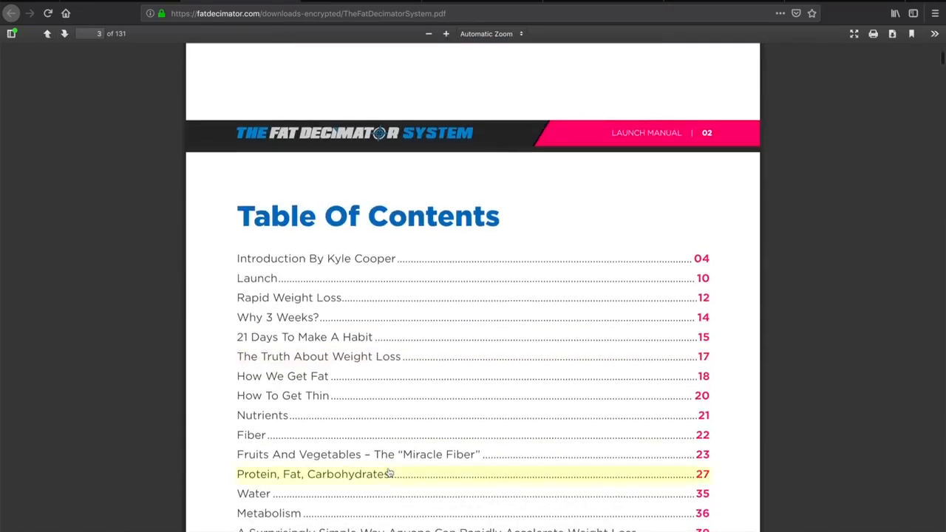
- Move back up through the introduction to the Table Of Contents
{"action": "left_click", "coordinate": [65, 32]}
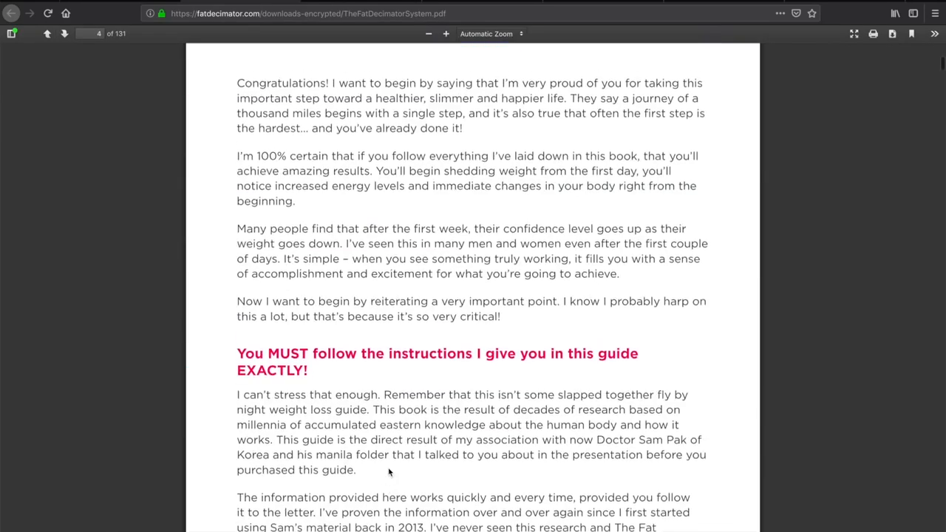
{"action": "scroll", "scroll_direction": "up", "scroll_amount": 3}
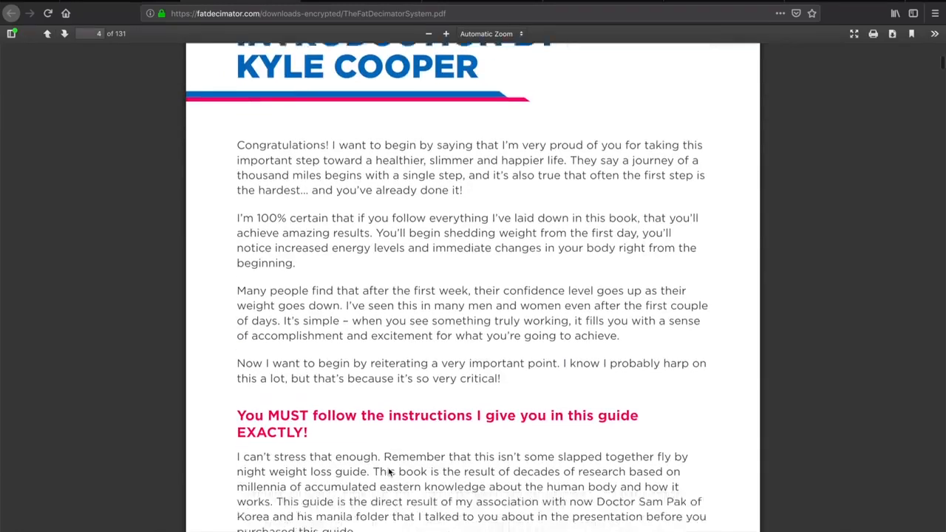
{"action": "scroll", "scroll_direction": "up", "scroll_amount": 3}
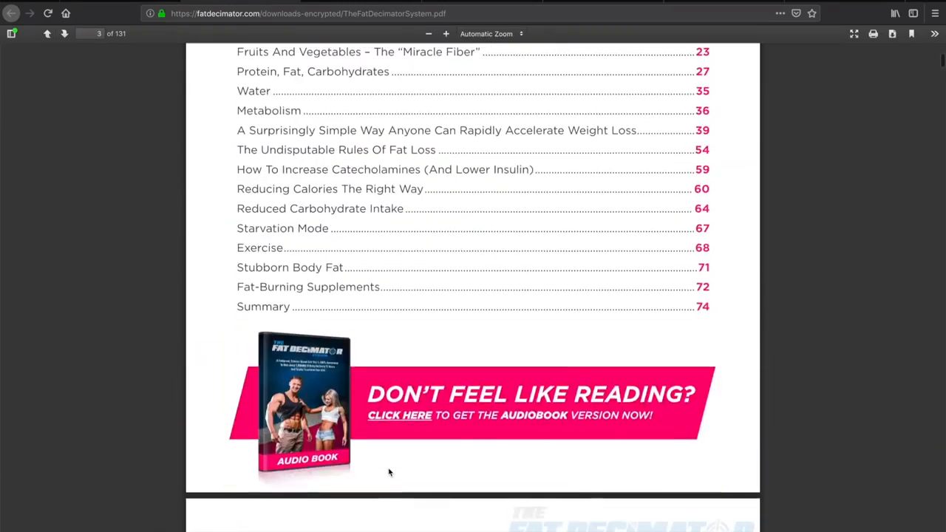
{"action": "scroll", "scroll_direction": "up", "scroll_amount": 3}
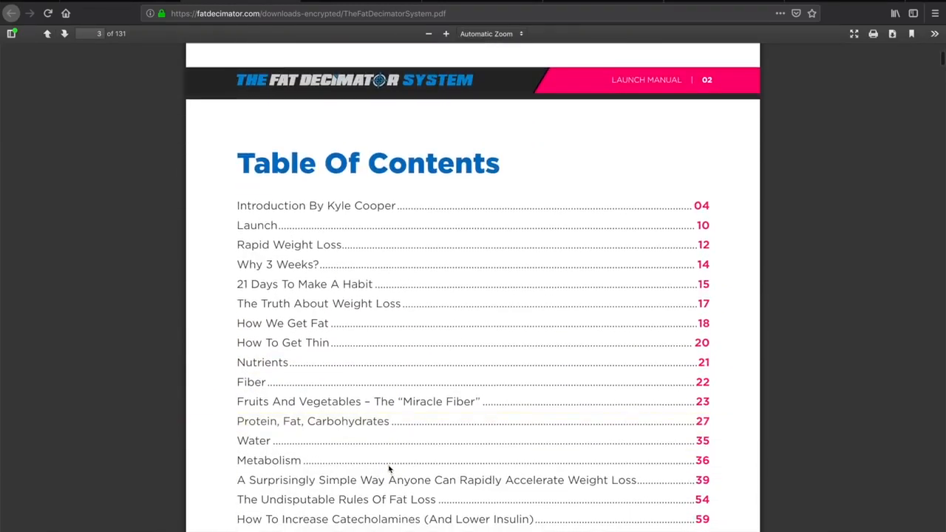
{"action": "mouse_move", "coordinate": [351, 265]}
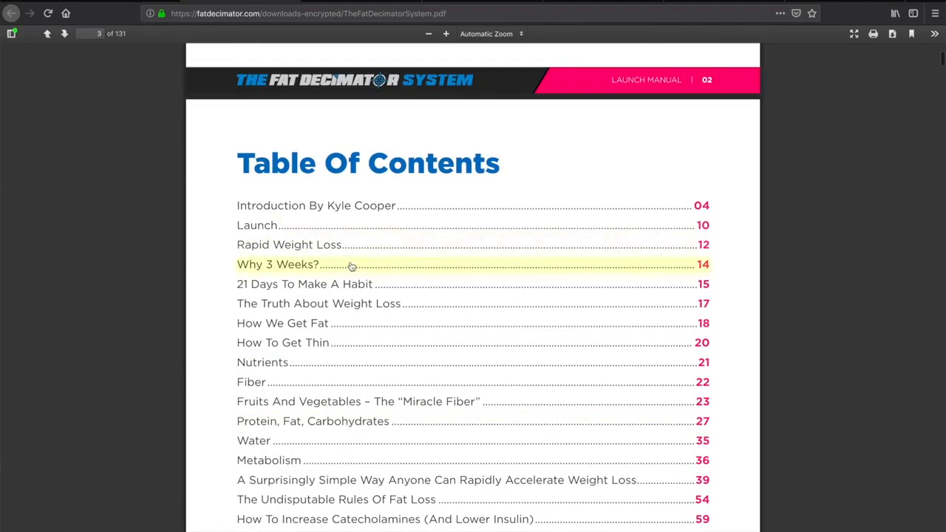
{"action": "mouse_move", "coordinate": [343, 283]}
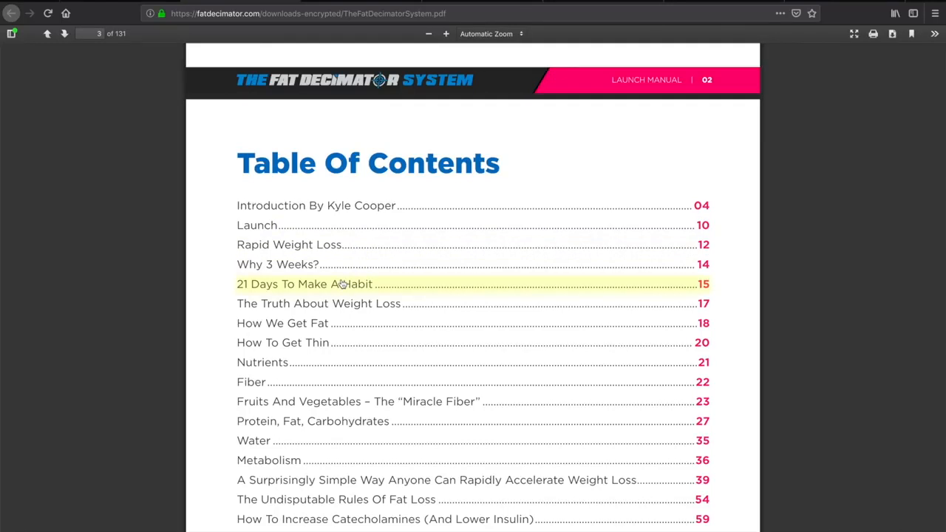
{"action": "mouse_move", "coordinate": [334, 309]}
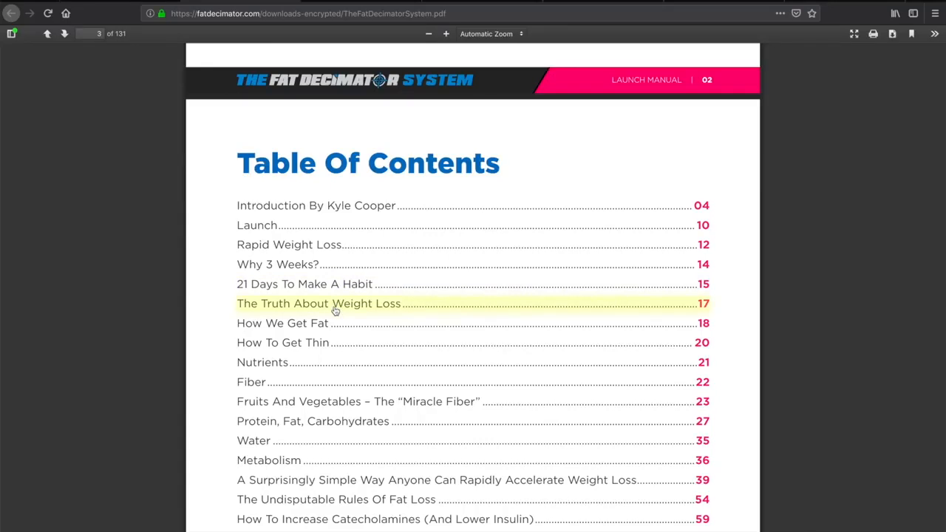
- Scroll down the Table Of Contents to the chapter entries through 'How To Increase Catecholamines'
{"action": "scroll", "scroll_direction": "down", "scroll_amount": 3}
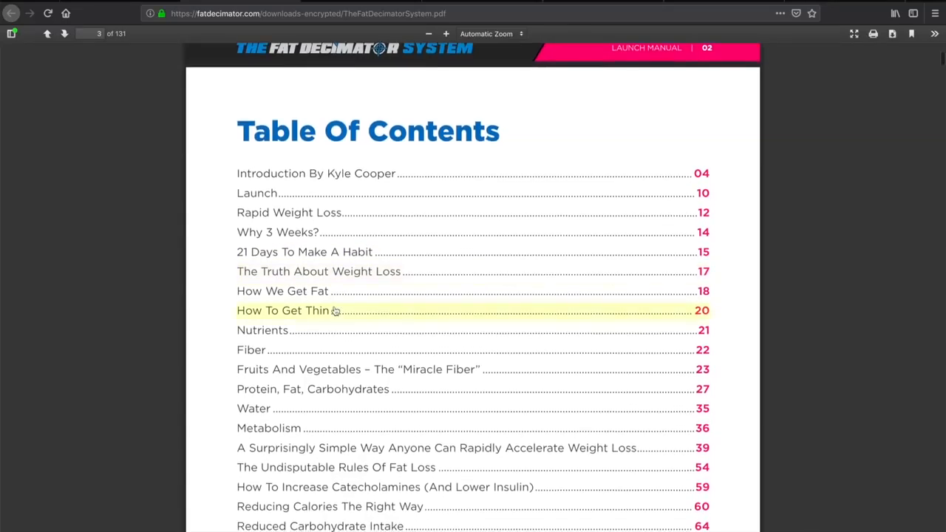
{"action": "mouse_move", "coordinate": [333, 369]}
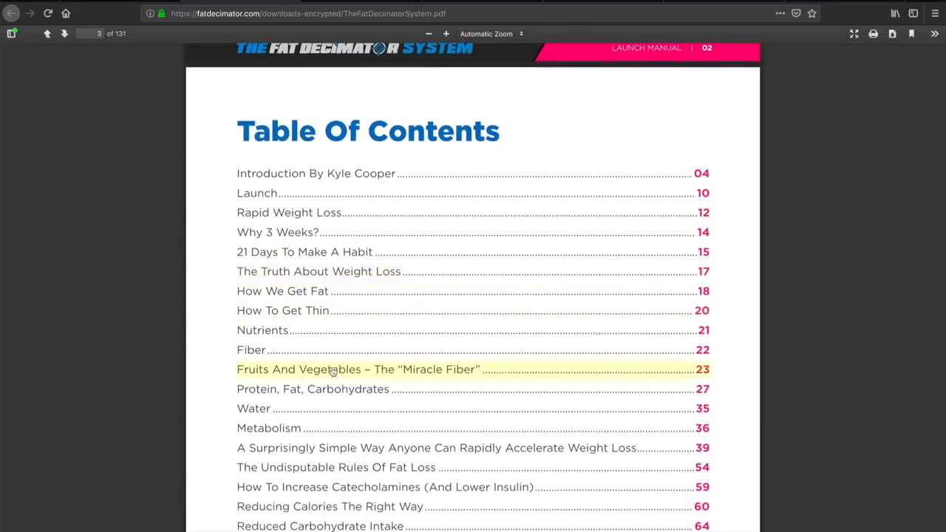
{"action": "scroll", "scroll_direction": "down", "scroll_amount": 3}
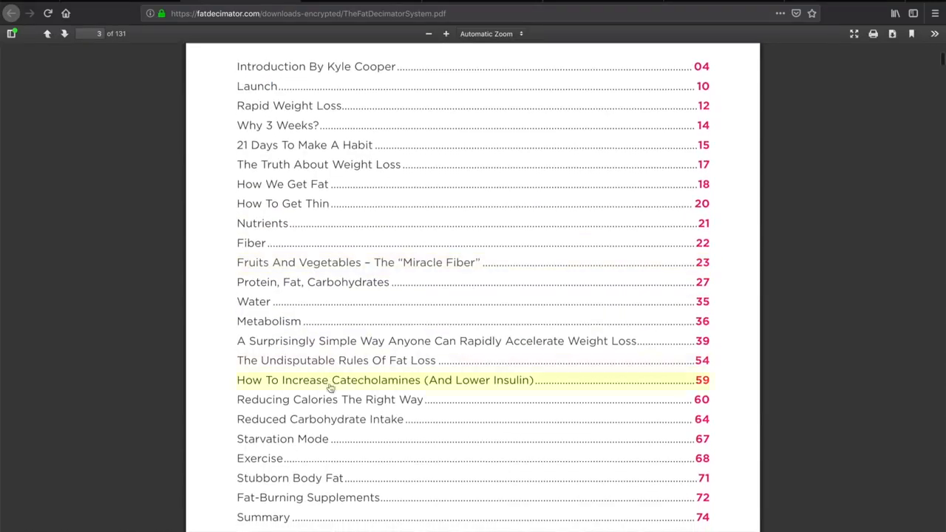
{"action": "mouse_move", "coordinate": [323, 416]}
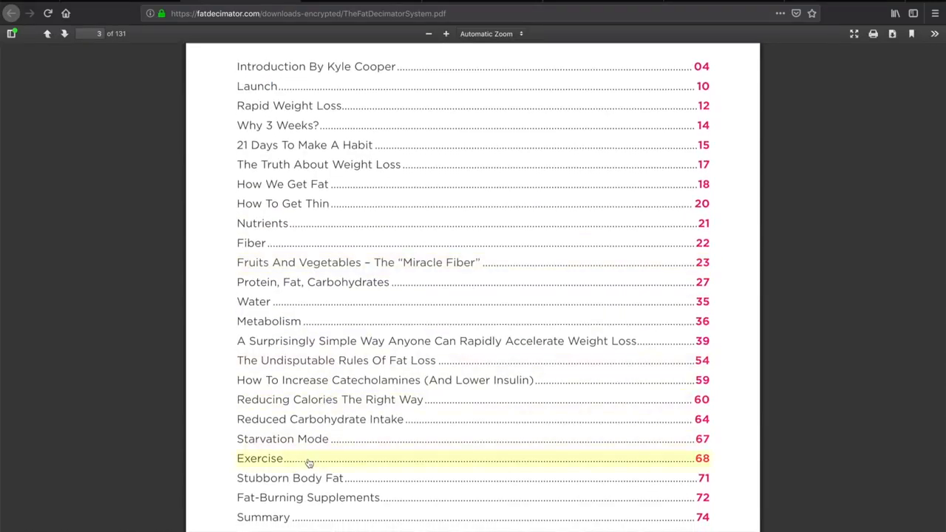
{"action": "mouse_move", "coordinate": [309, 479]}
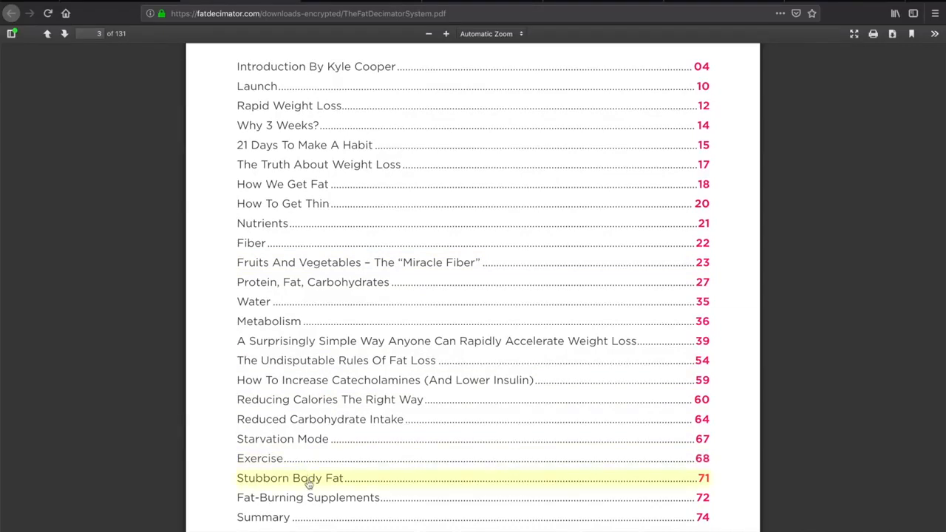
{"action": "mouse_move", "coordinate": [417, 159]}
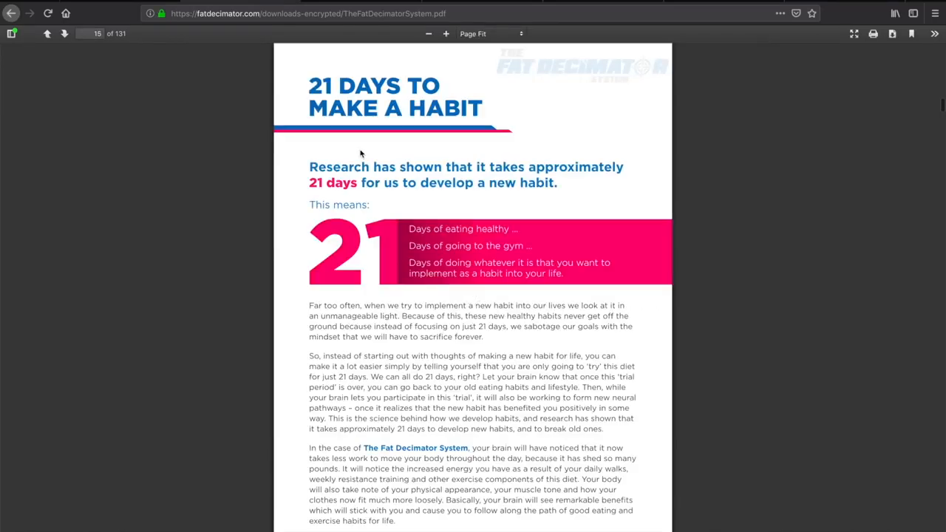
{"action": "mouse_move", "coordinate": [378, 276]}
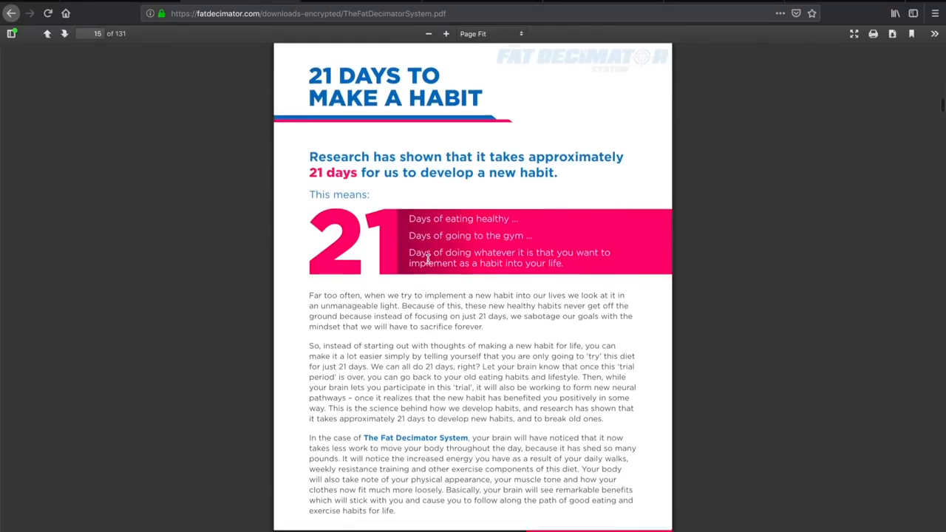
- Read the 21 Days To Make A Habit chapter page and return toward the table of contents
{"action": "scroll", "scroll_direction": "down", "scroll_amount": 3}
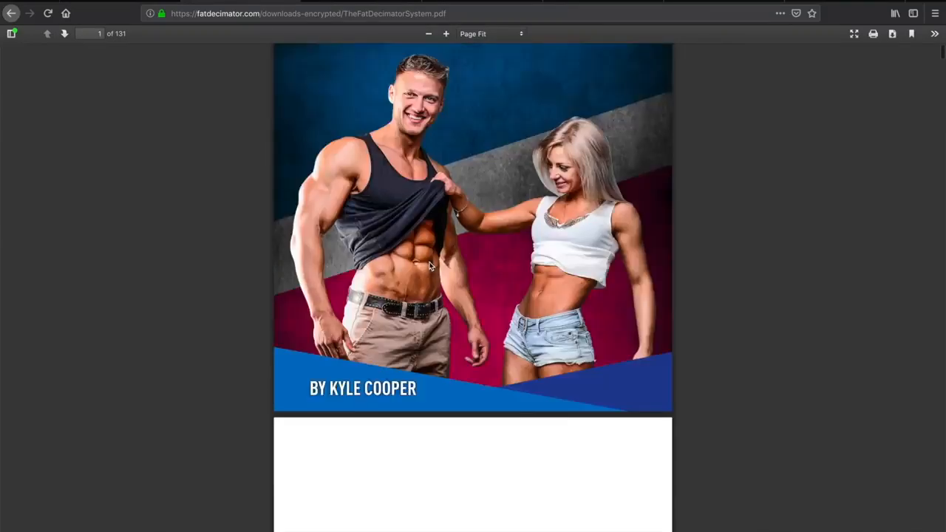
{"action": "scroll", "scroll_direction": "down", "scroll_amount": 3}
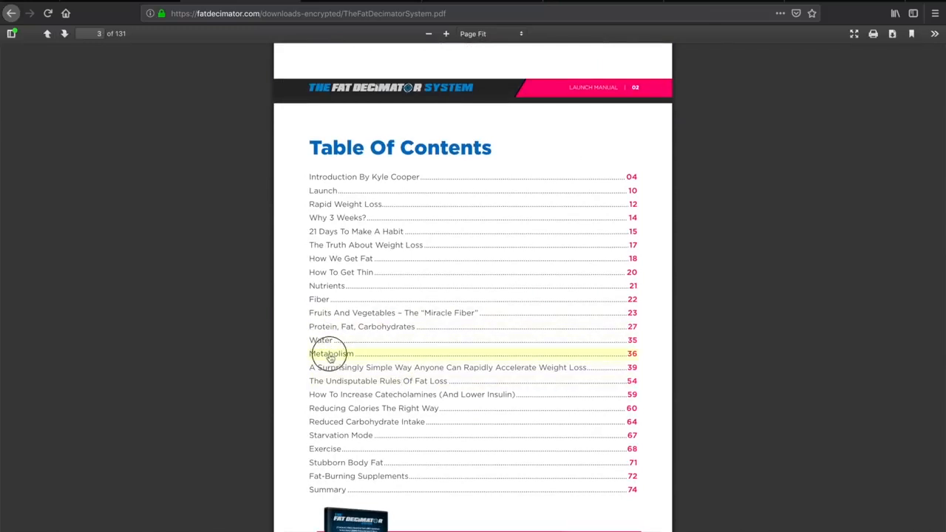
- Jump to Metabolism from the Table of Contents and scroll through the super foods pages to page 68, Exercise
{"action": "left_click", "coordinate": [331, 354]}
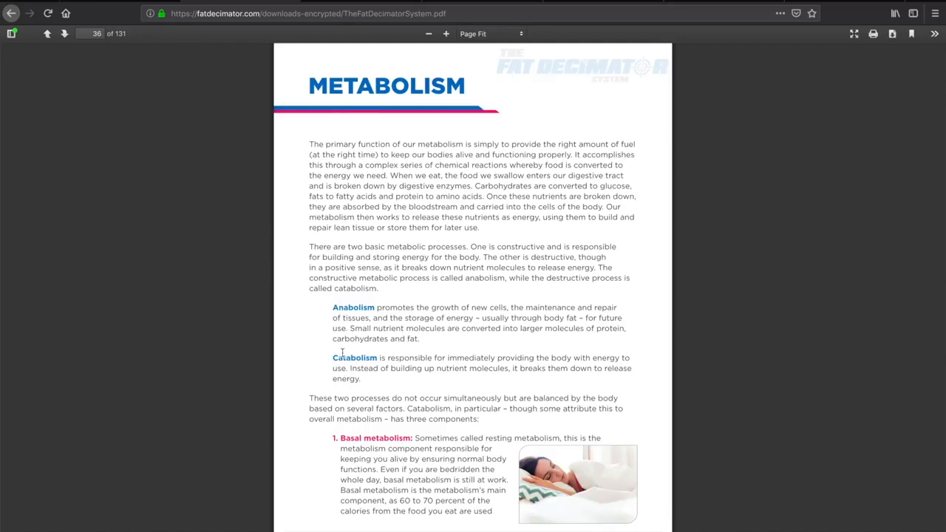
{"action": "scroll", "scroll_direction": "down", "scroll_amount": 3}
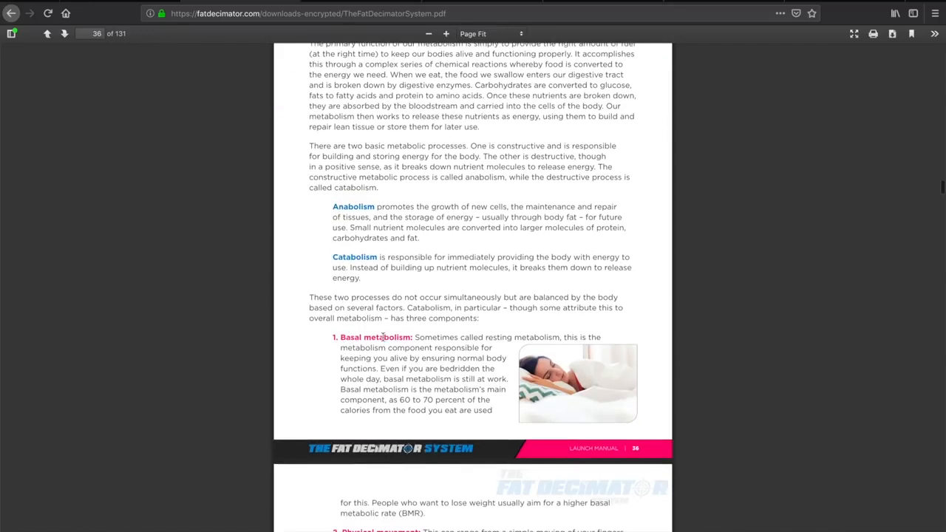
{"action": "scroll", "scroll_direction": "down", "scroll_amount": 3}
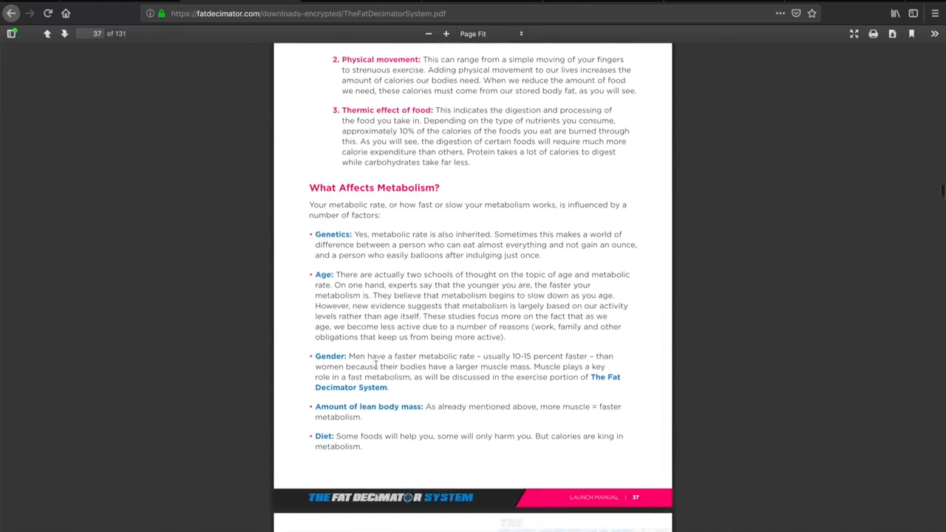
{"action": "scroll", "scroll_direction": "down", "scroll_amount": 3}
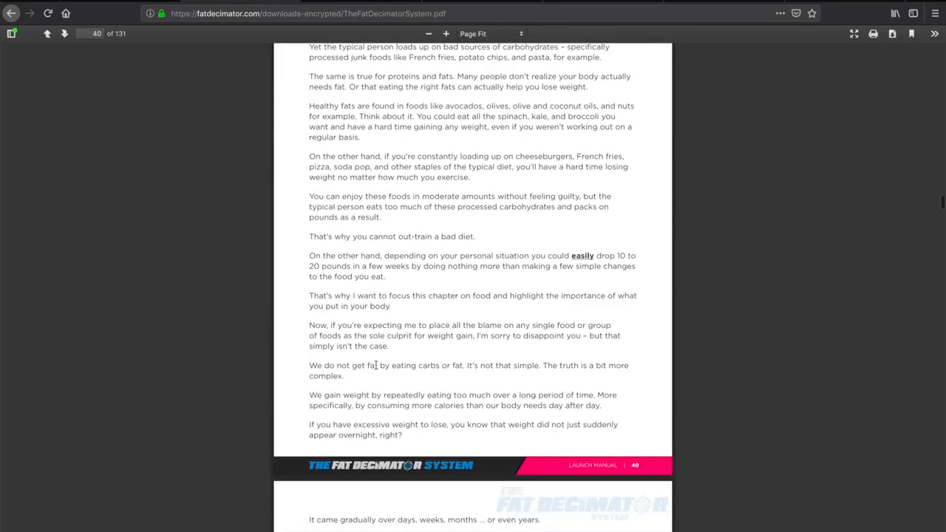
{"action": "scroll", "scroll_direction": "down", "scroll_amount": 3}
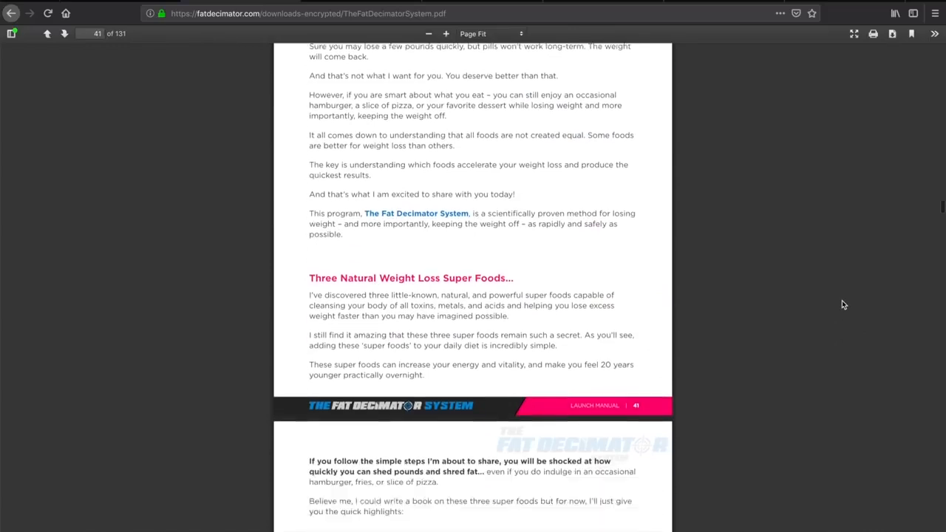
{"action": "scroll", "scroll_direction": "down", "scroll_amount": 3}
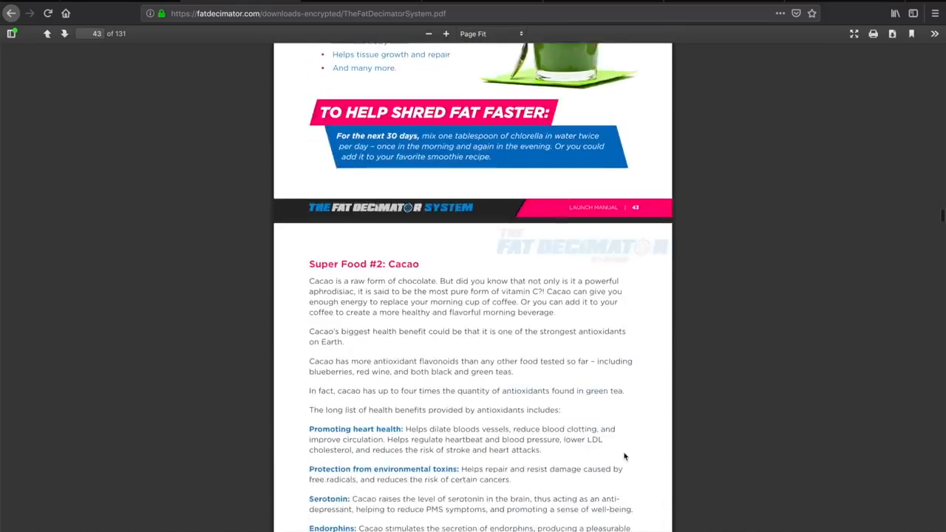
{"action": "scroll", "scroll_direction": "down", "scroll_amount": 3}
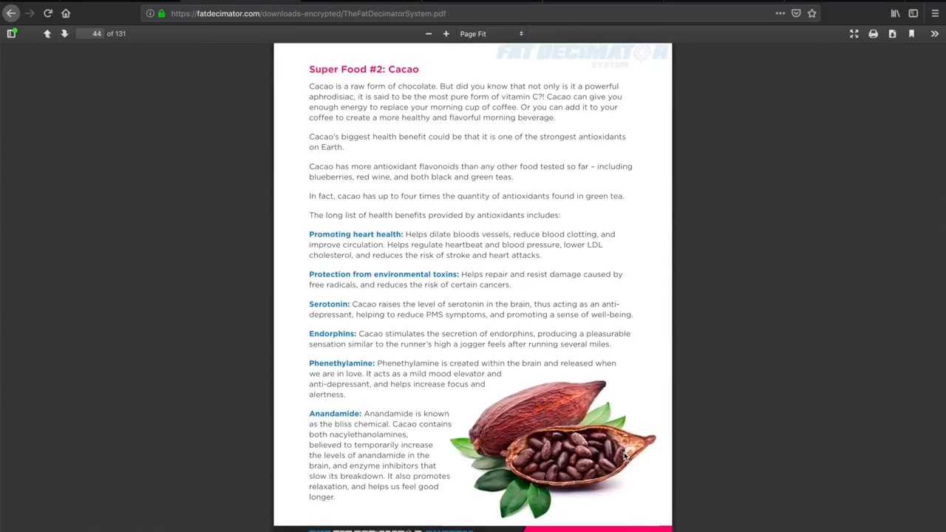
{"action": "scroll", "scroll_direction": "down", "scroll_amount": 3}
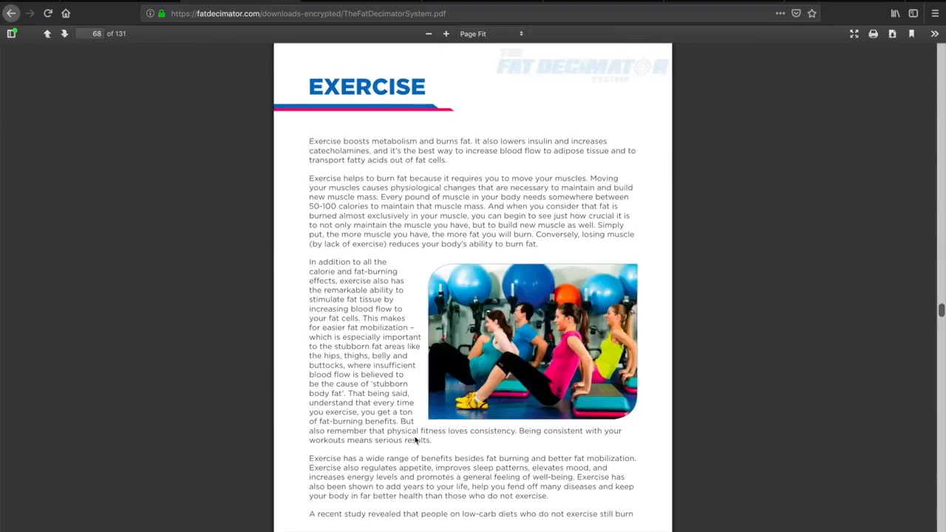
- Scroll from page 68 through 'Exercise when Fasting' on page 70 to the 'Stubborn Body Fat' heading
{"action": "scroll", "scroll_direction": "down", "scroll_amount": 3}
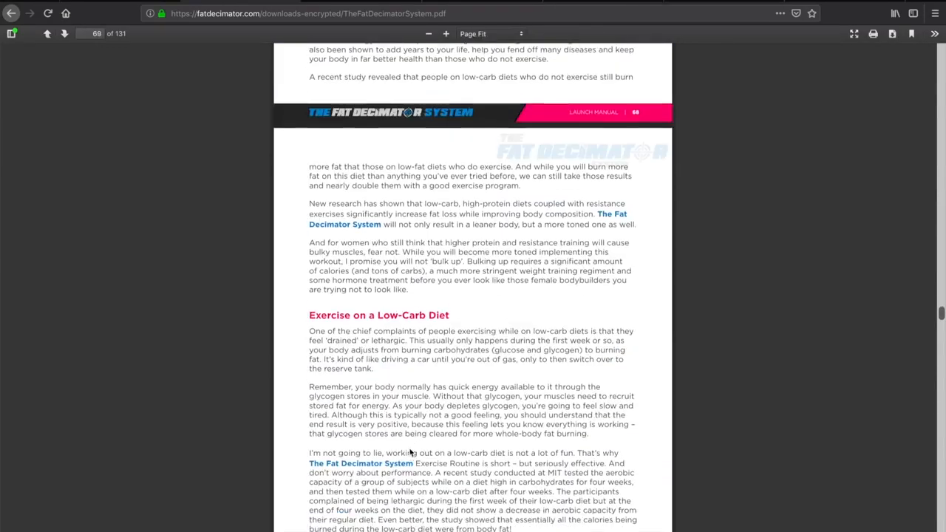
{"action": "scroll", "scroll_direction": "down", "scroll_amount": 3}
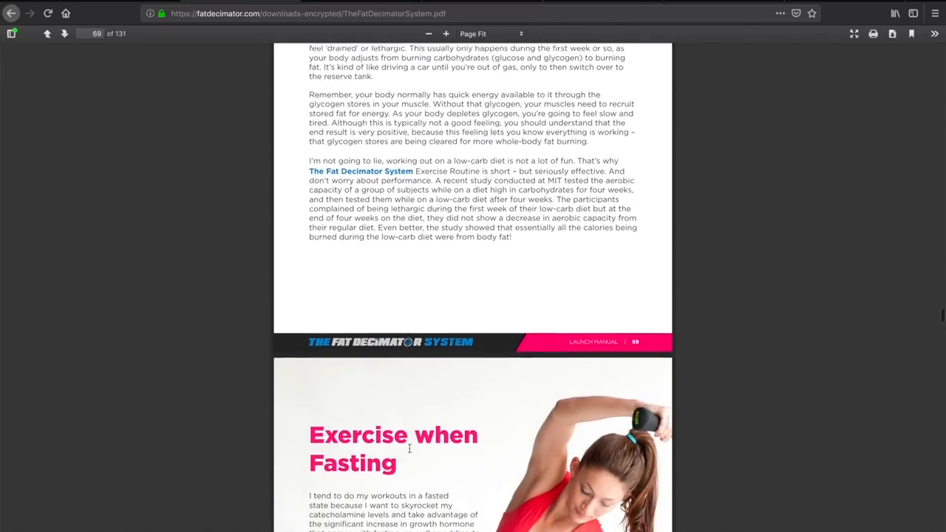
{"action": "scroll", "scroll_direction": "down", "scroll_amount": 3}
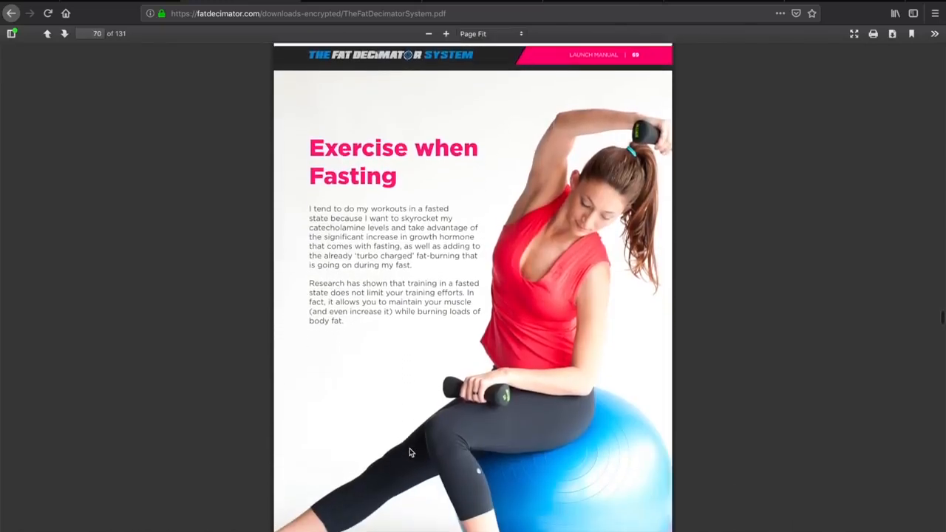
{"action": "scroll", "scroll_direction": "up", "scroll_amount": 3}
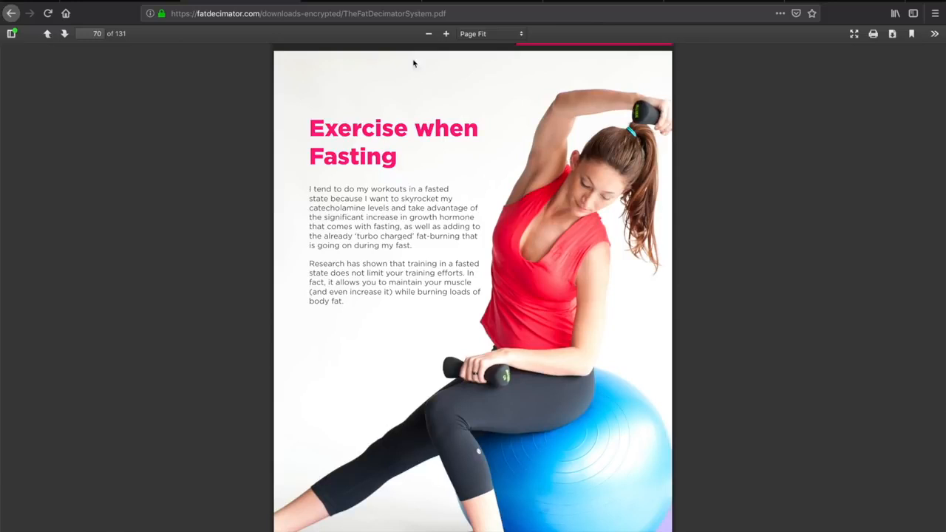
{"action": "mouse_move", "coordinate": [340, 148]}
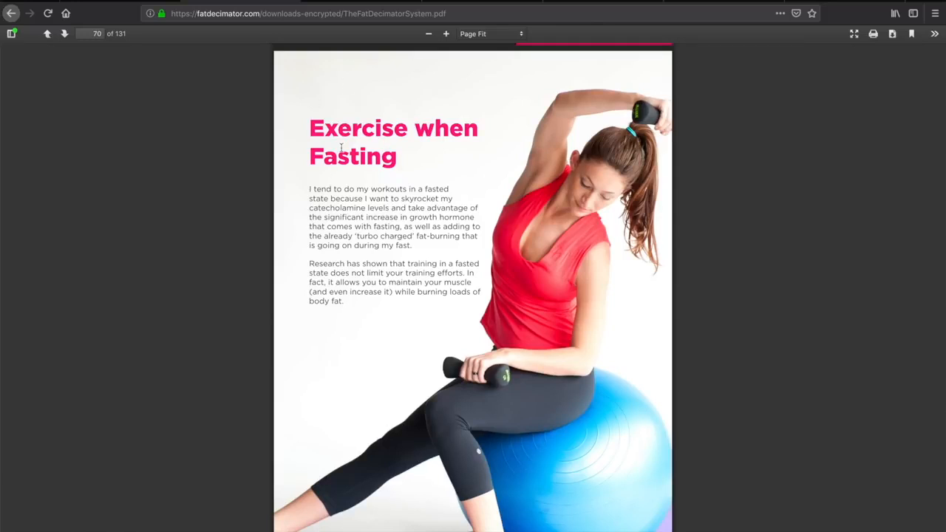
{"action": "mouse_move", "coordinate": [383, 254]}
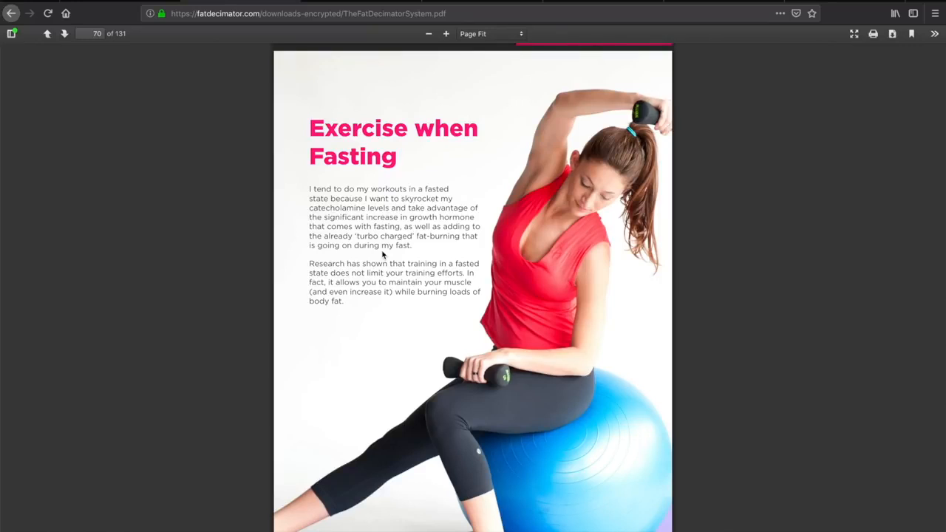
{"action": "scroll", "scroll_direction": "down", "scroll_amount": 3}
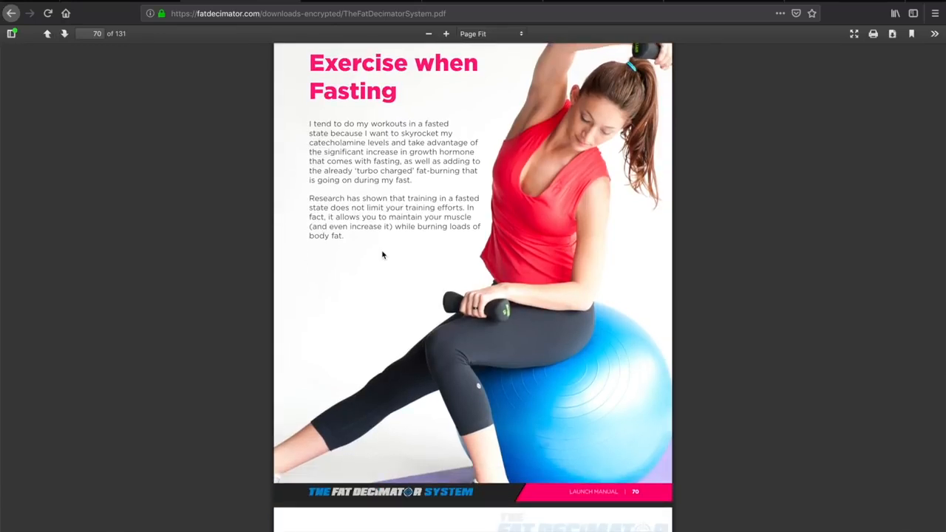
{"action": "scroll", "scroll_direction": "down", "scroll_amount": 3}
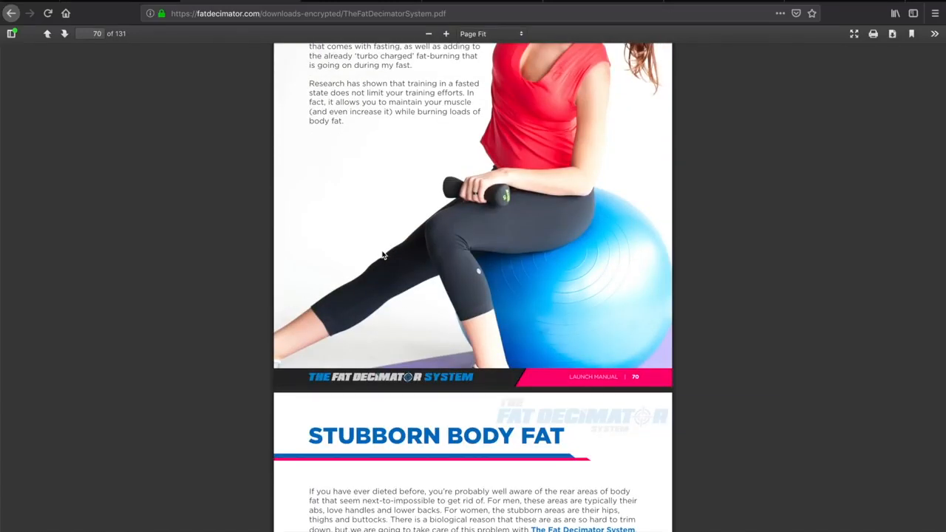
- Scroll through pages 72–75: Fat-Burning Supplements, the Summary, and the promo page after it
{"action": "scroll", "scroll_direction": "down", "scroll_amount": 3}
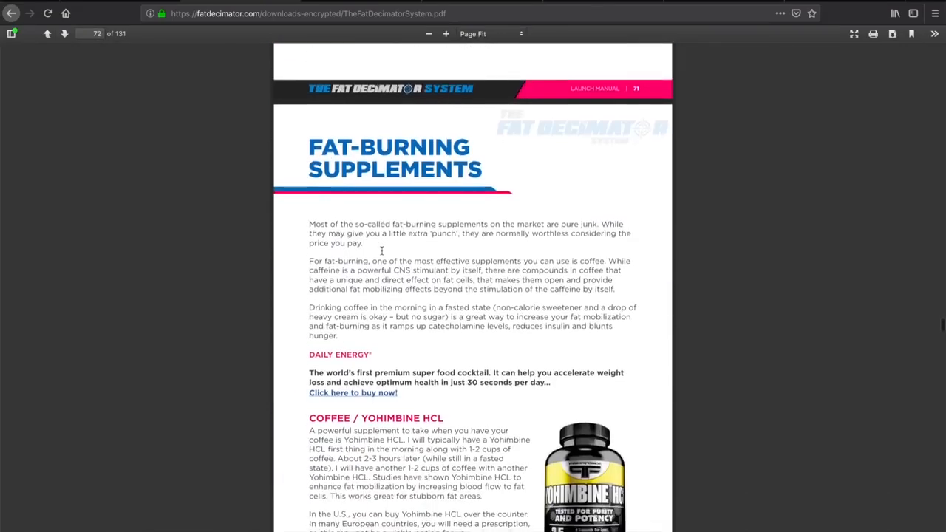
{"action": "scroll", "scroll_direction": "down", "scroll_amount": 3}
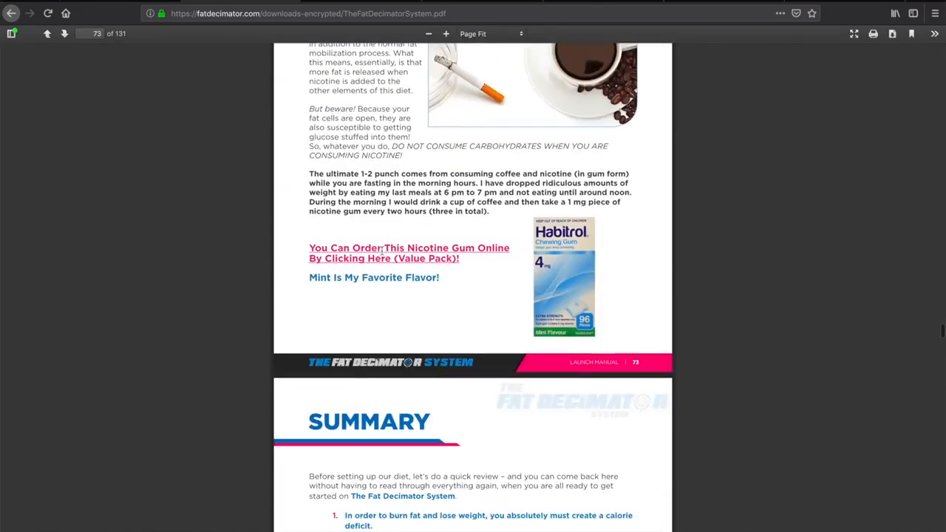
{"action": "scroll", "scroll_direction": "down", "scroll_amount": 3}
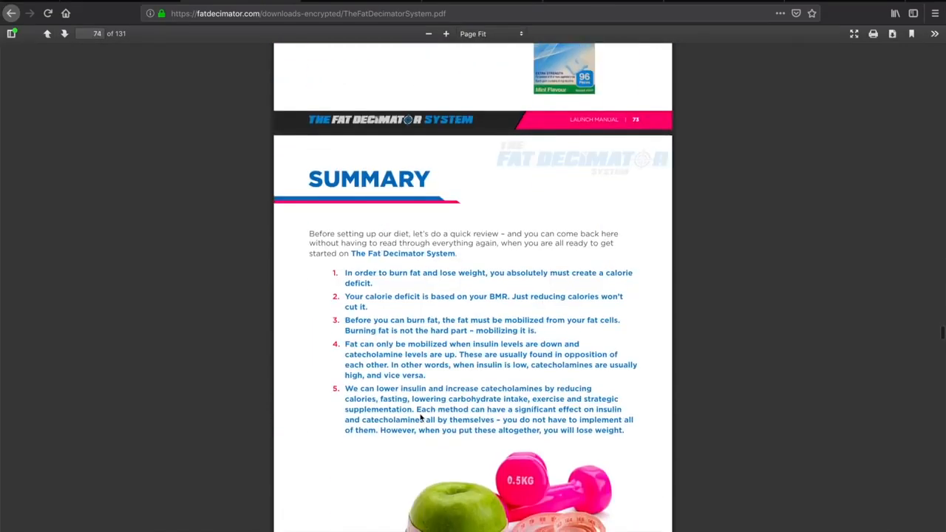
{"action": "scroll", "scroll_direction": "down", "scroll_amount": 3}
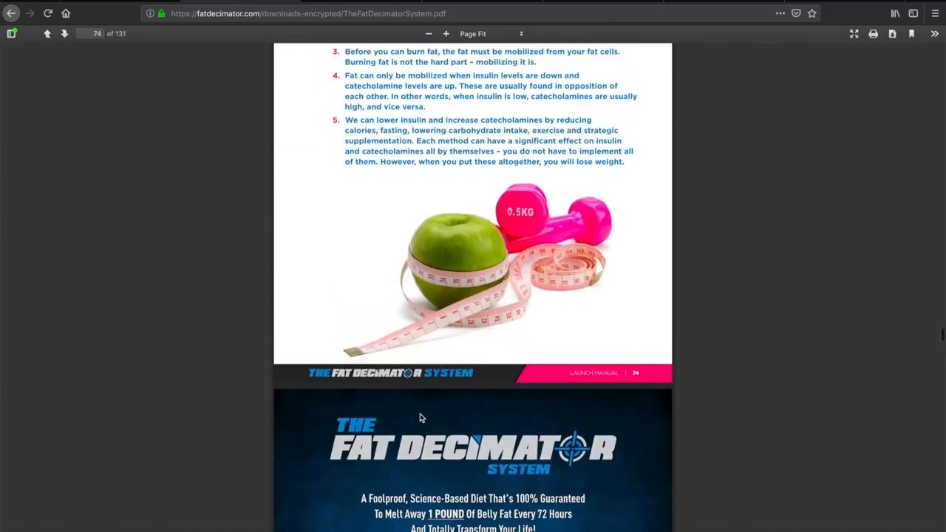
{"action": "scroll", "scroll_direction": "down", "scroll_amount": 3}
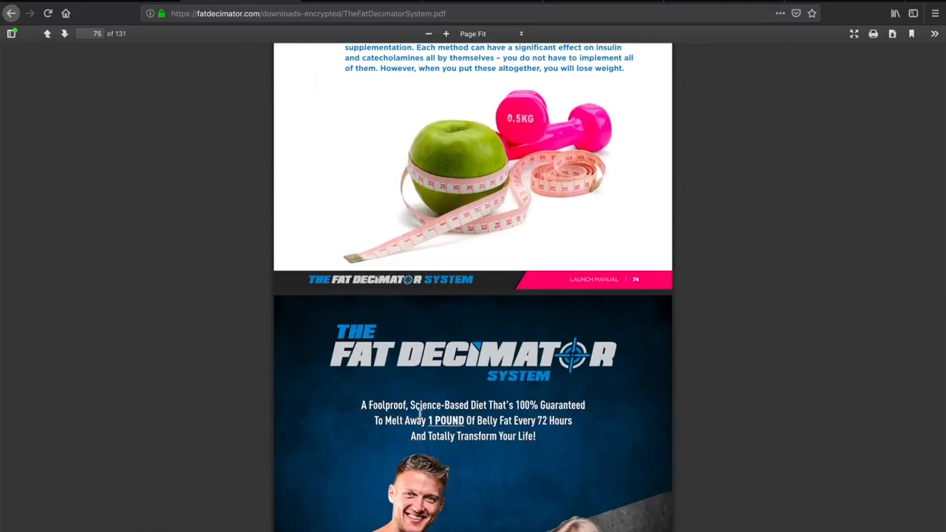